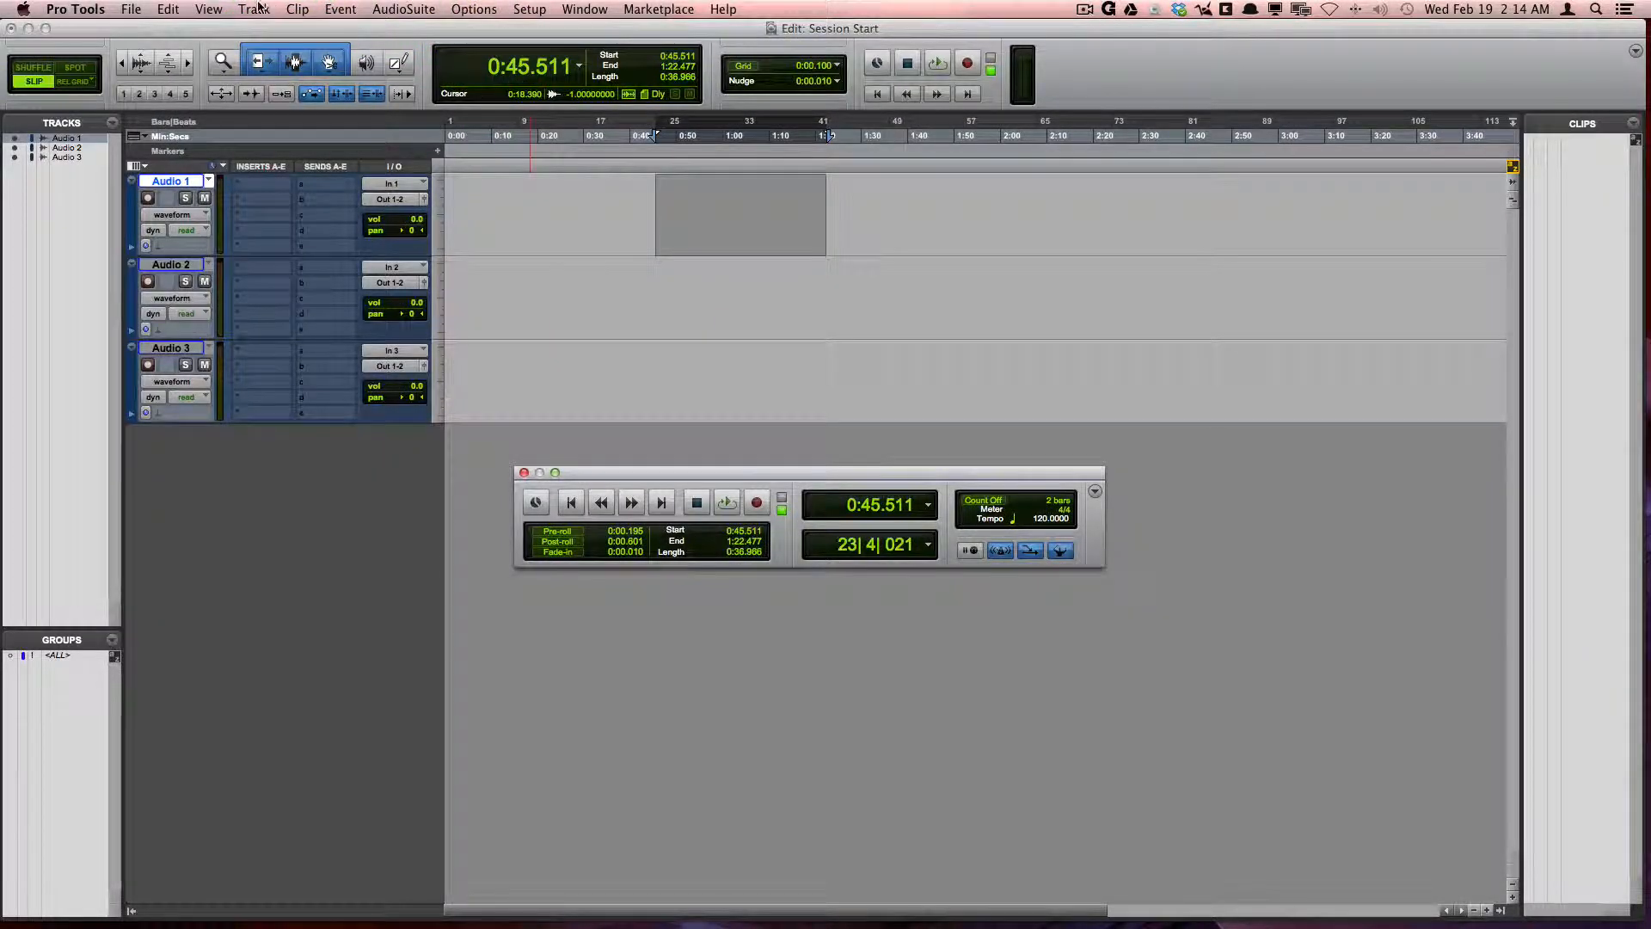
Step: Create a Click track, move it to the top of the track list and enable the metronome
{"action": "left_click", "coordinate": [254, 8]}
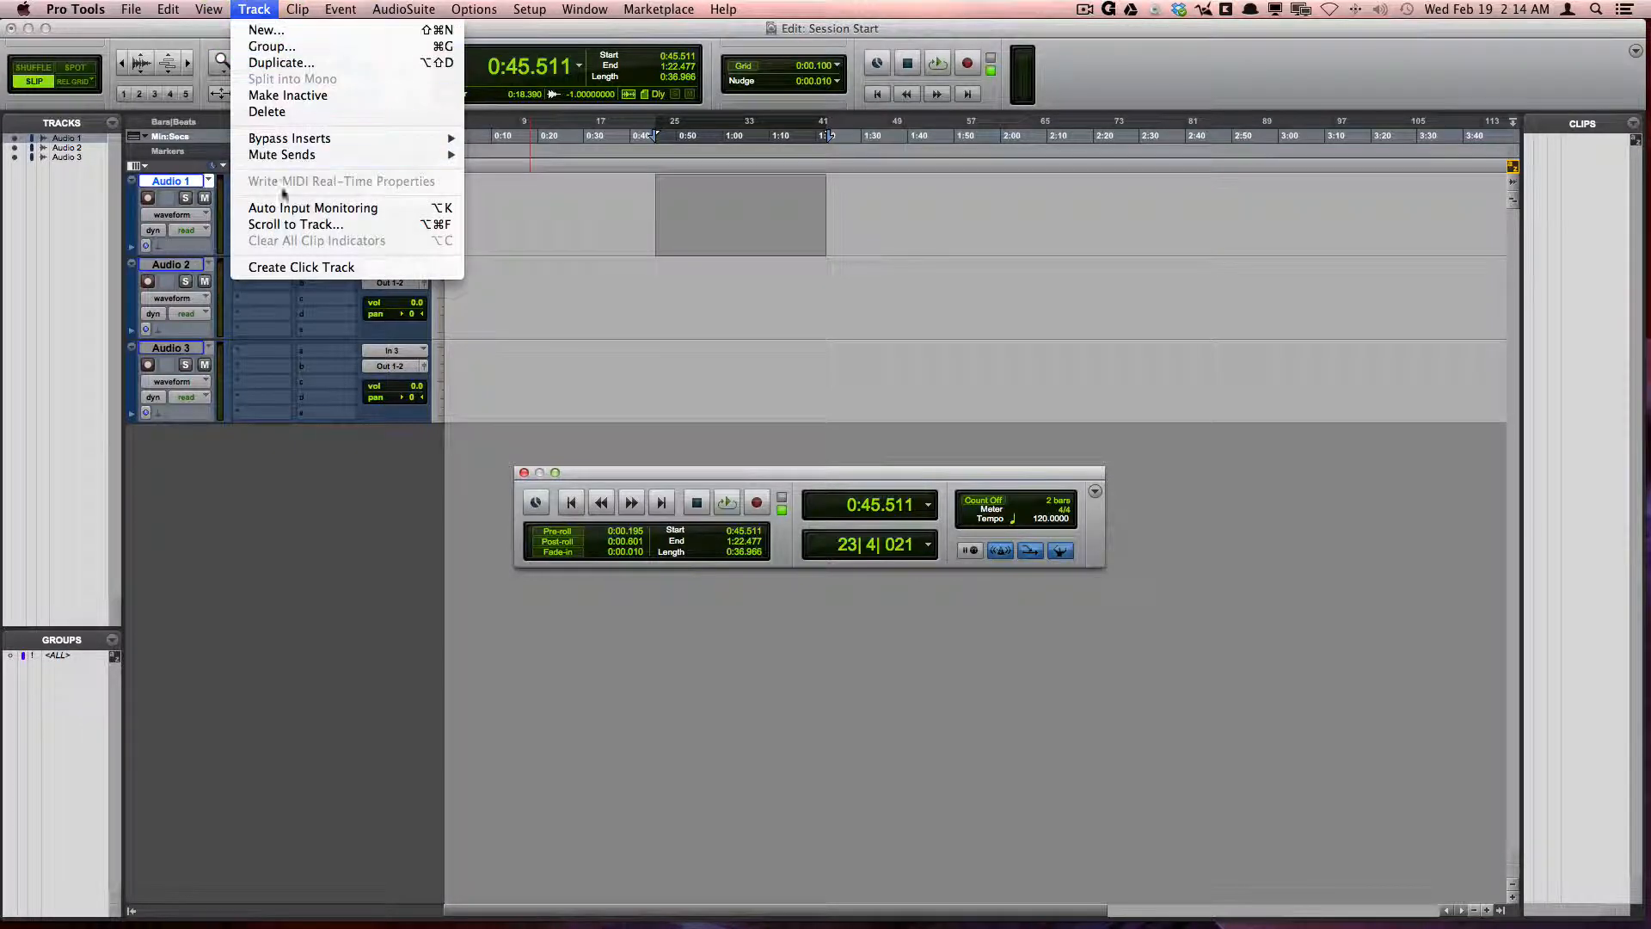
{"action": "left_click", "coordinate": [301, 267]}
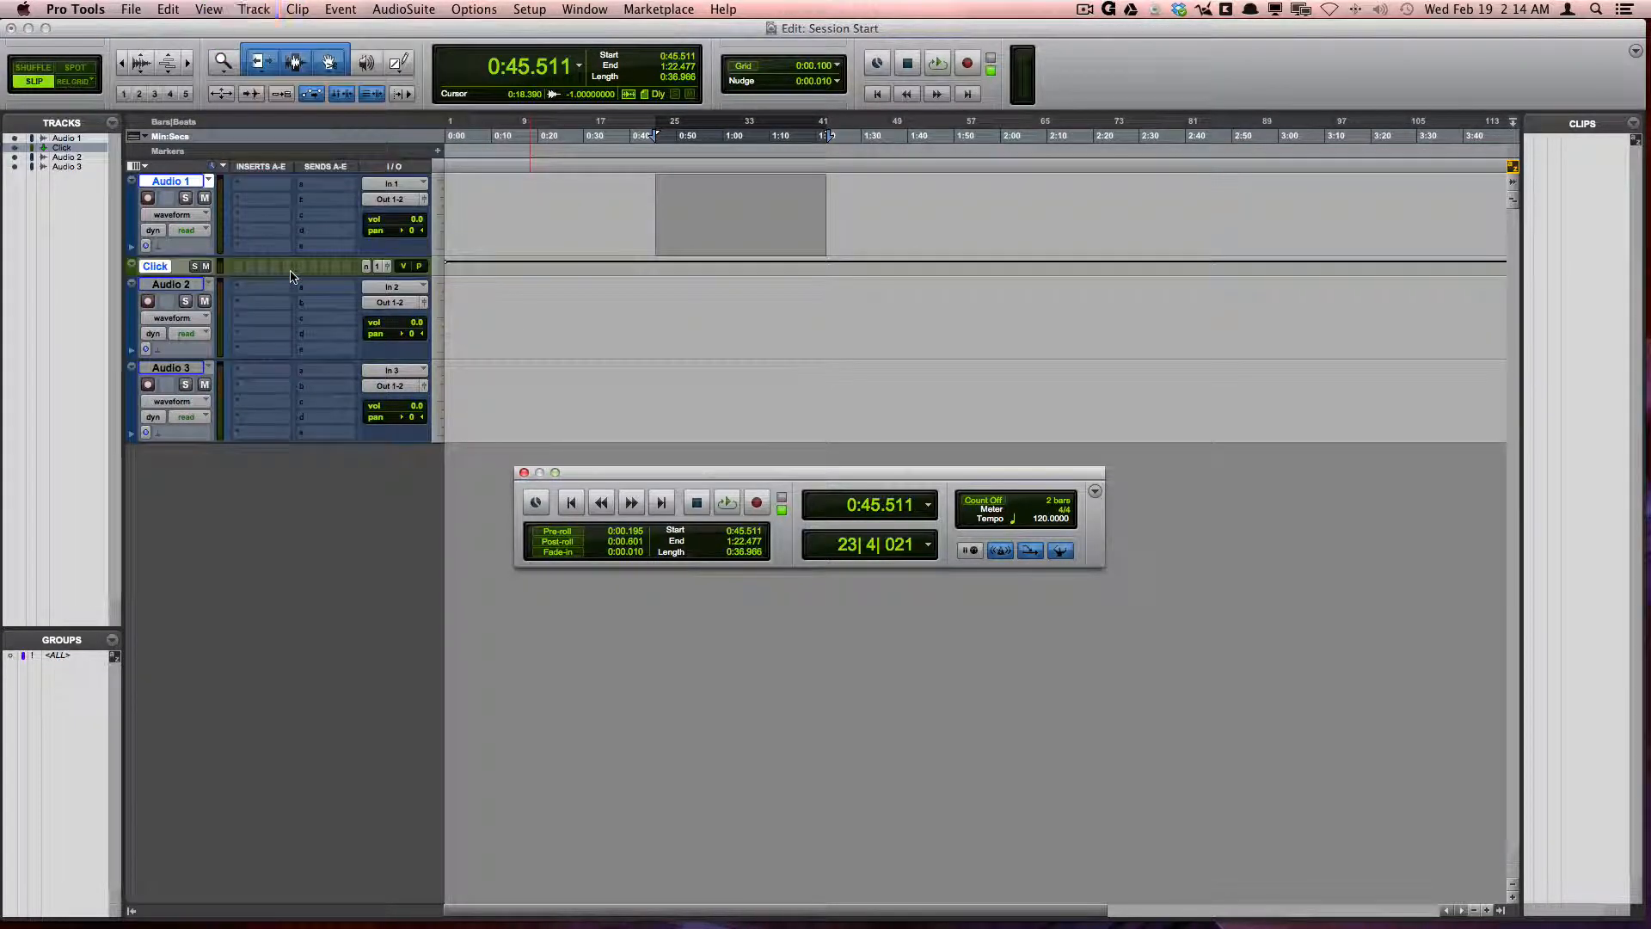
{"action": "left_click", "coordinate": [171, 181]}
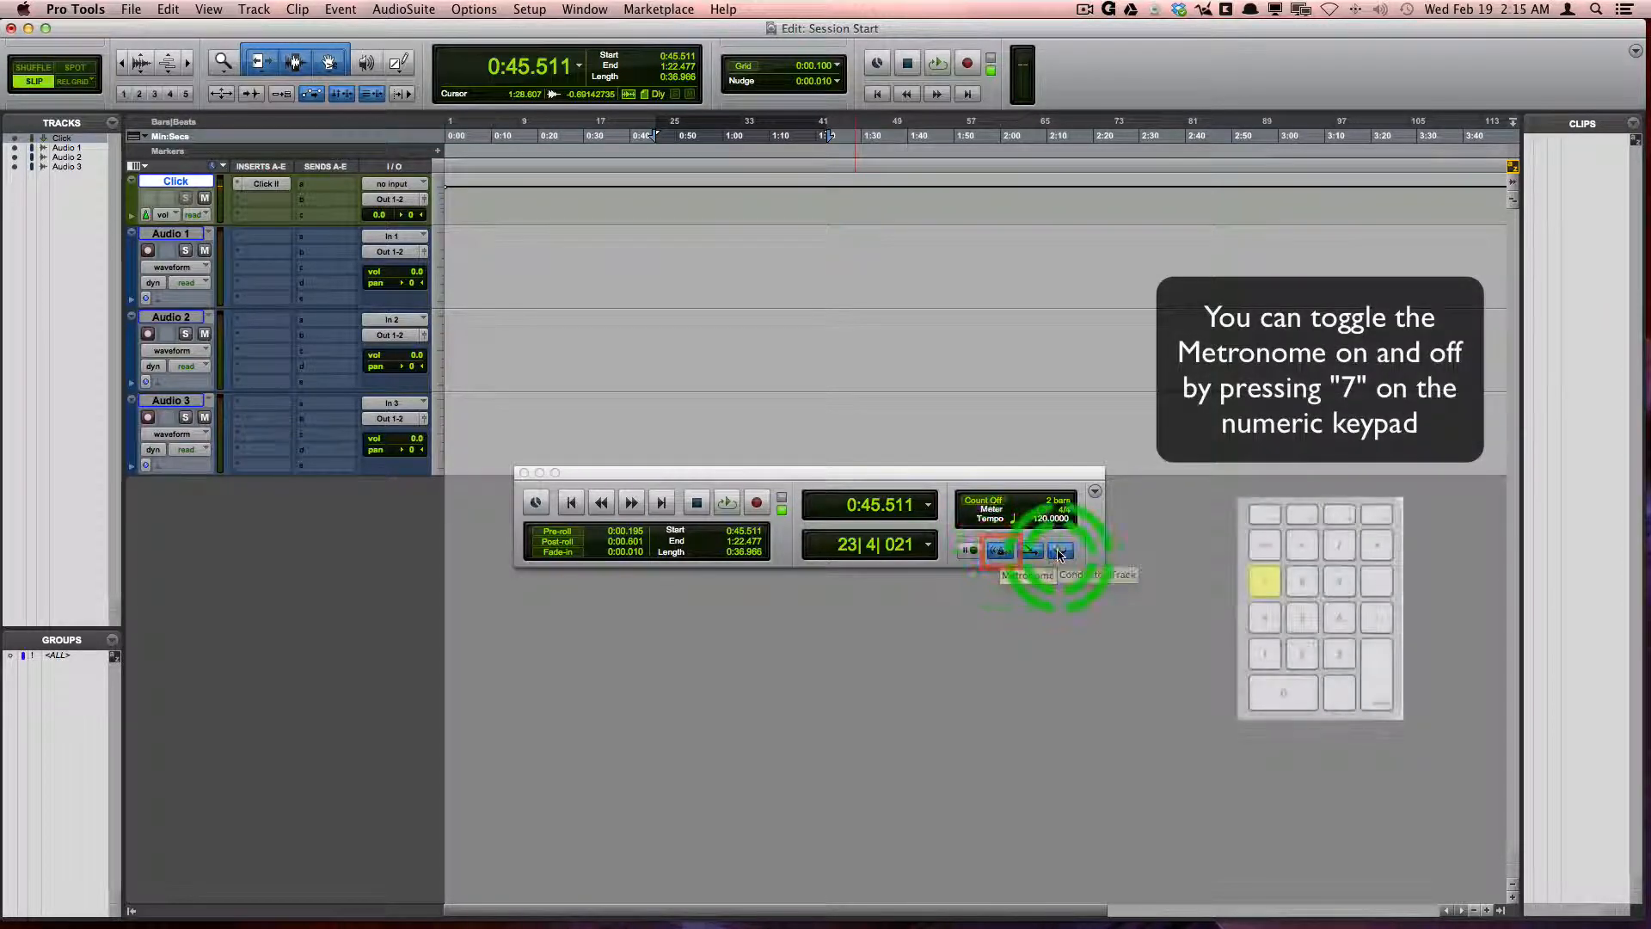
{"action": "left_click", "coordinate": [998, 550]}
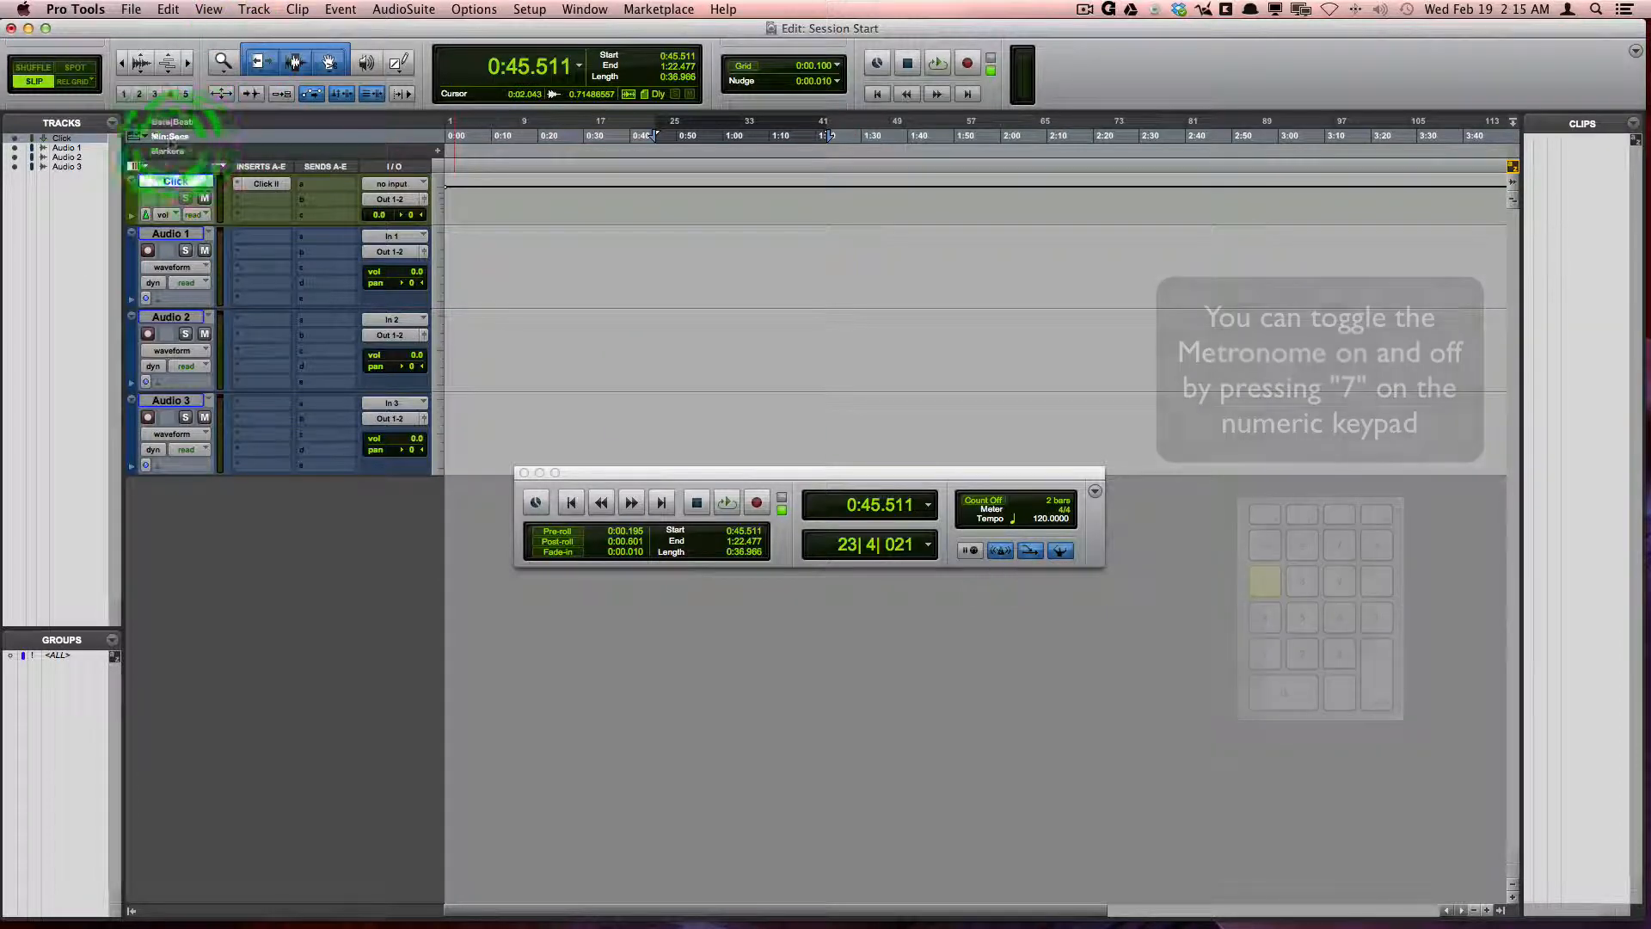
Step: Show the Tempo ruler and enable the Conductor Track so the session follows its tempo
{"action": "left_click", "coordinate": [143, 141]}
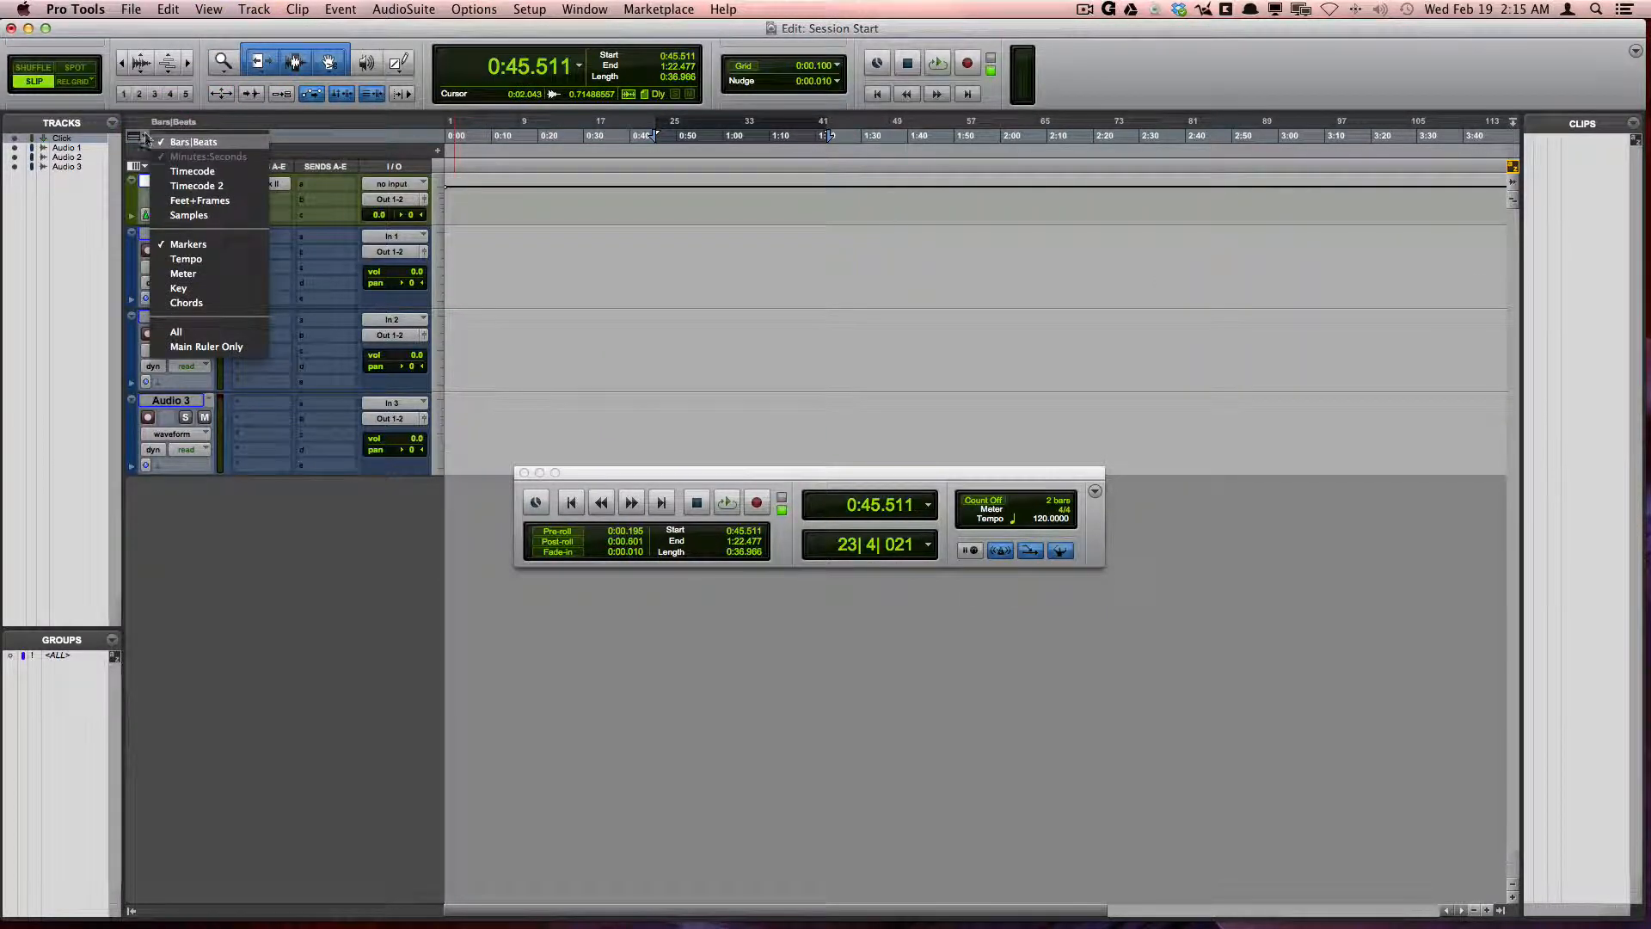
{"action": "mouse_move", "coordinate": [186, 260]}
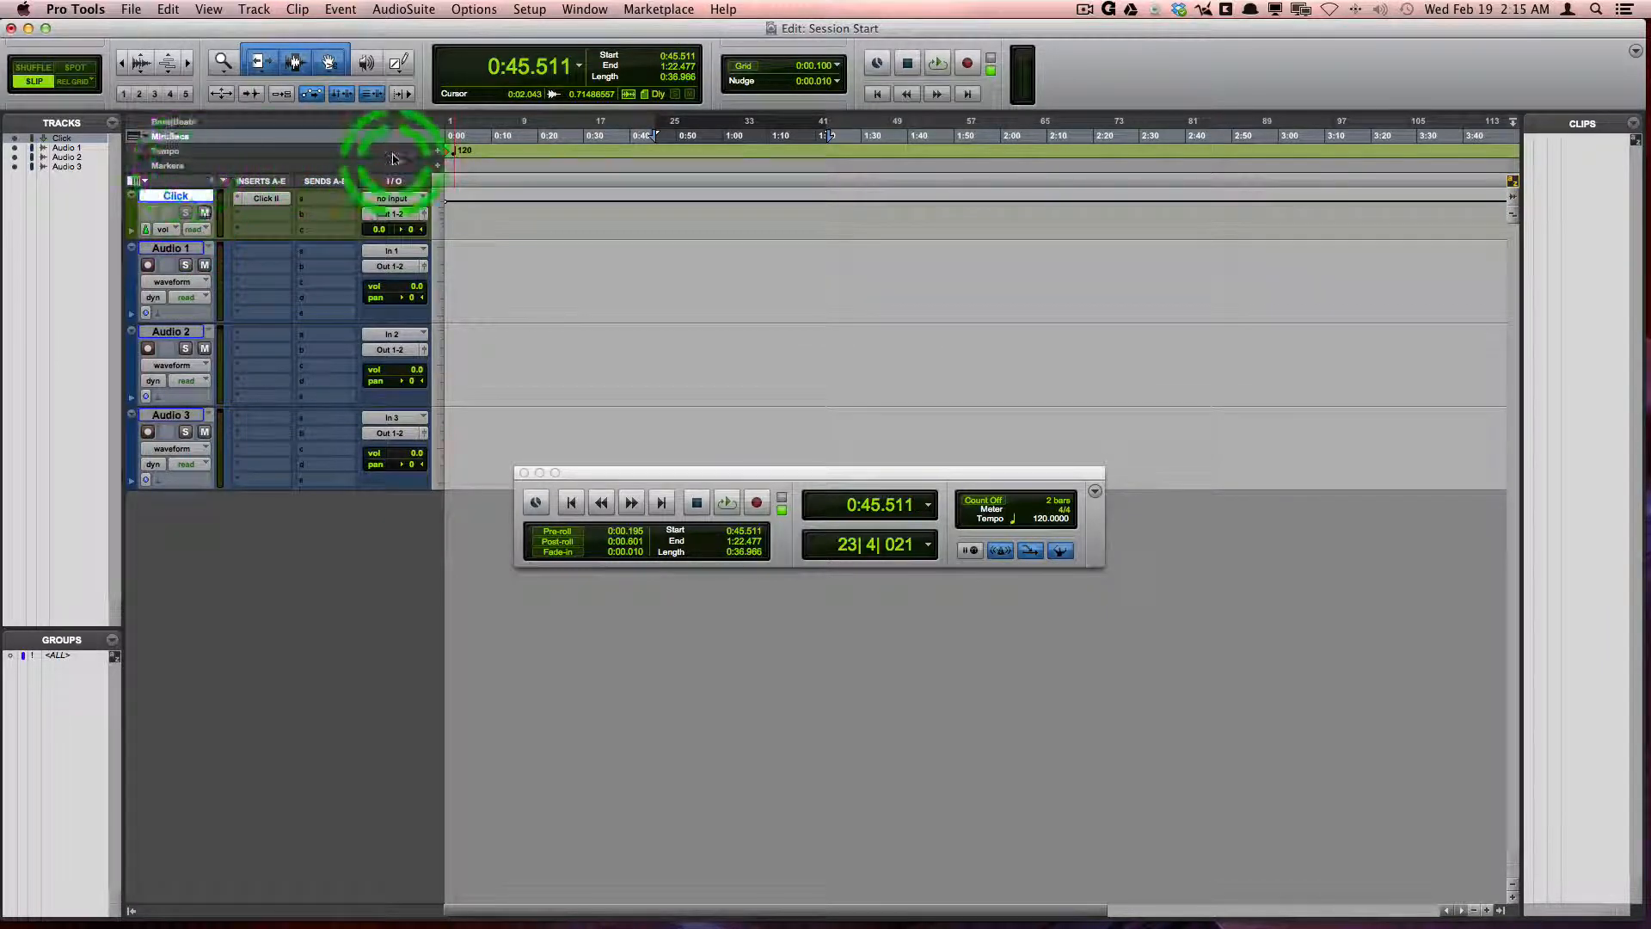
{"action": "left_click", "coordinate": [1058, 551]}
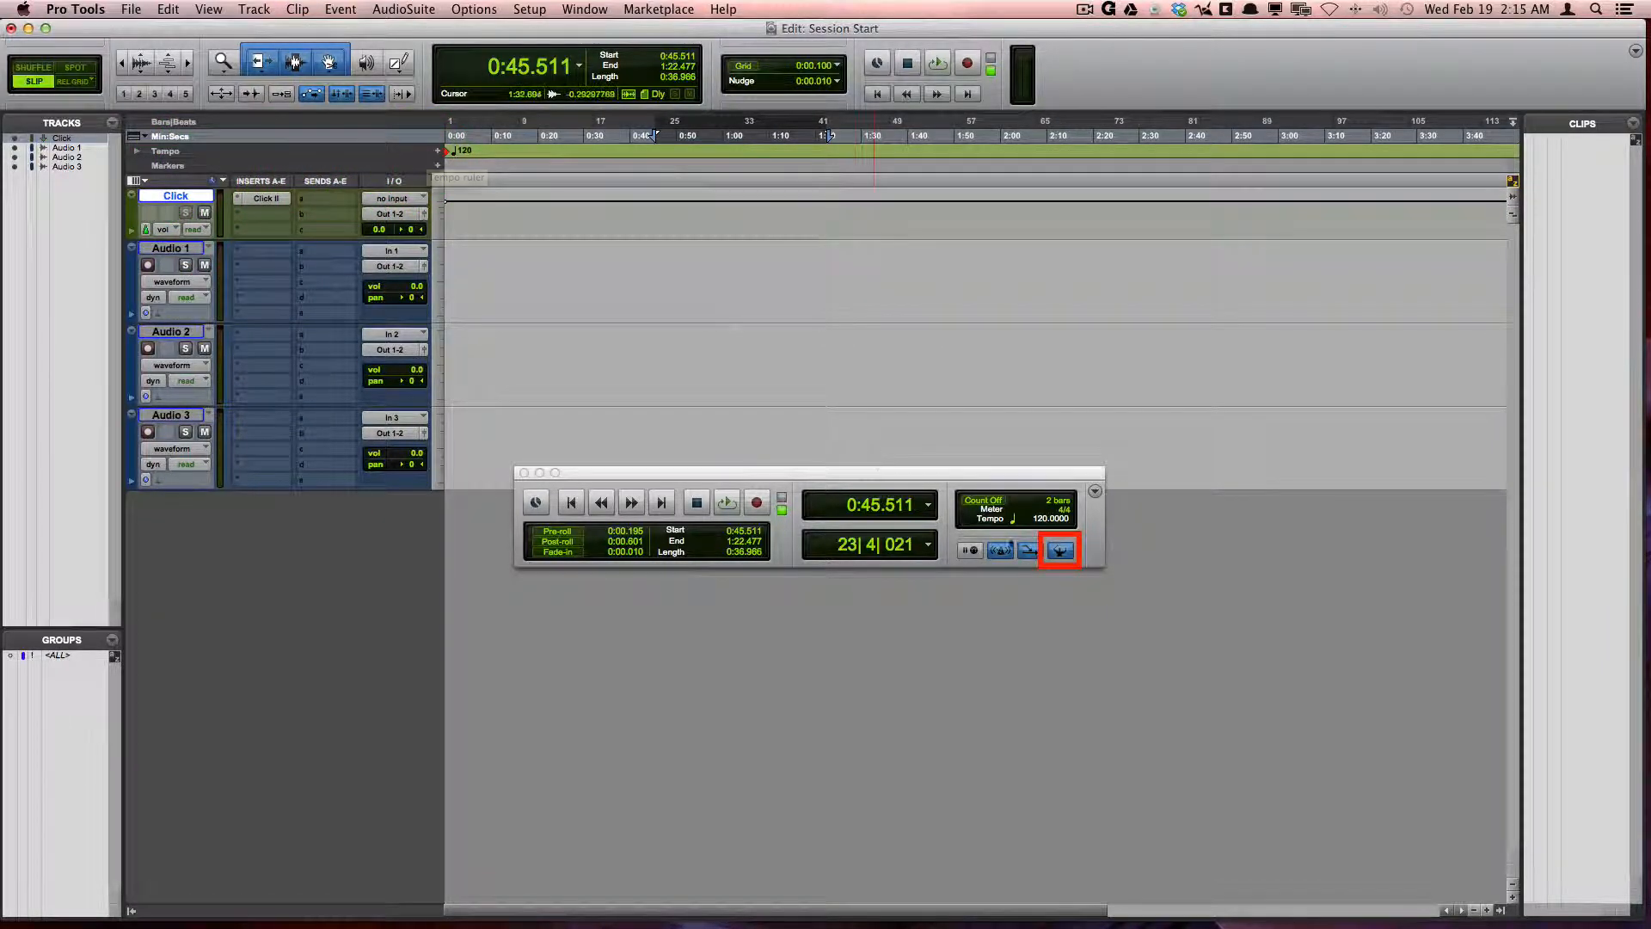
{"action": "mouse_move", "coordinate": [1060, 549]}
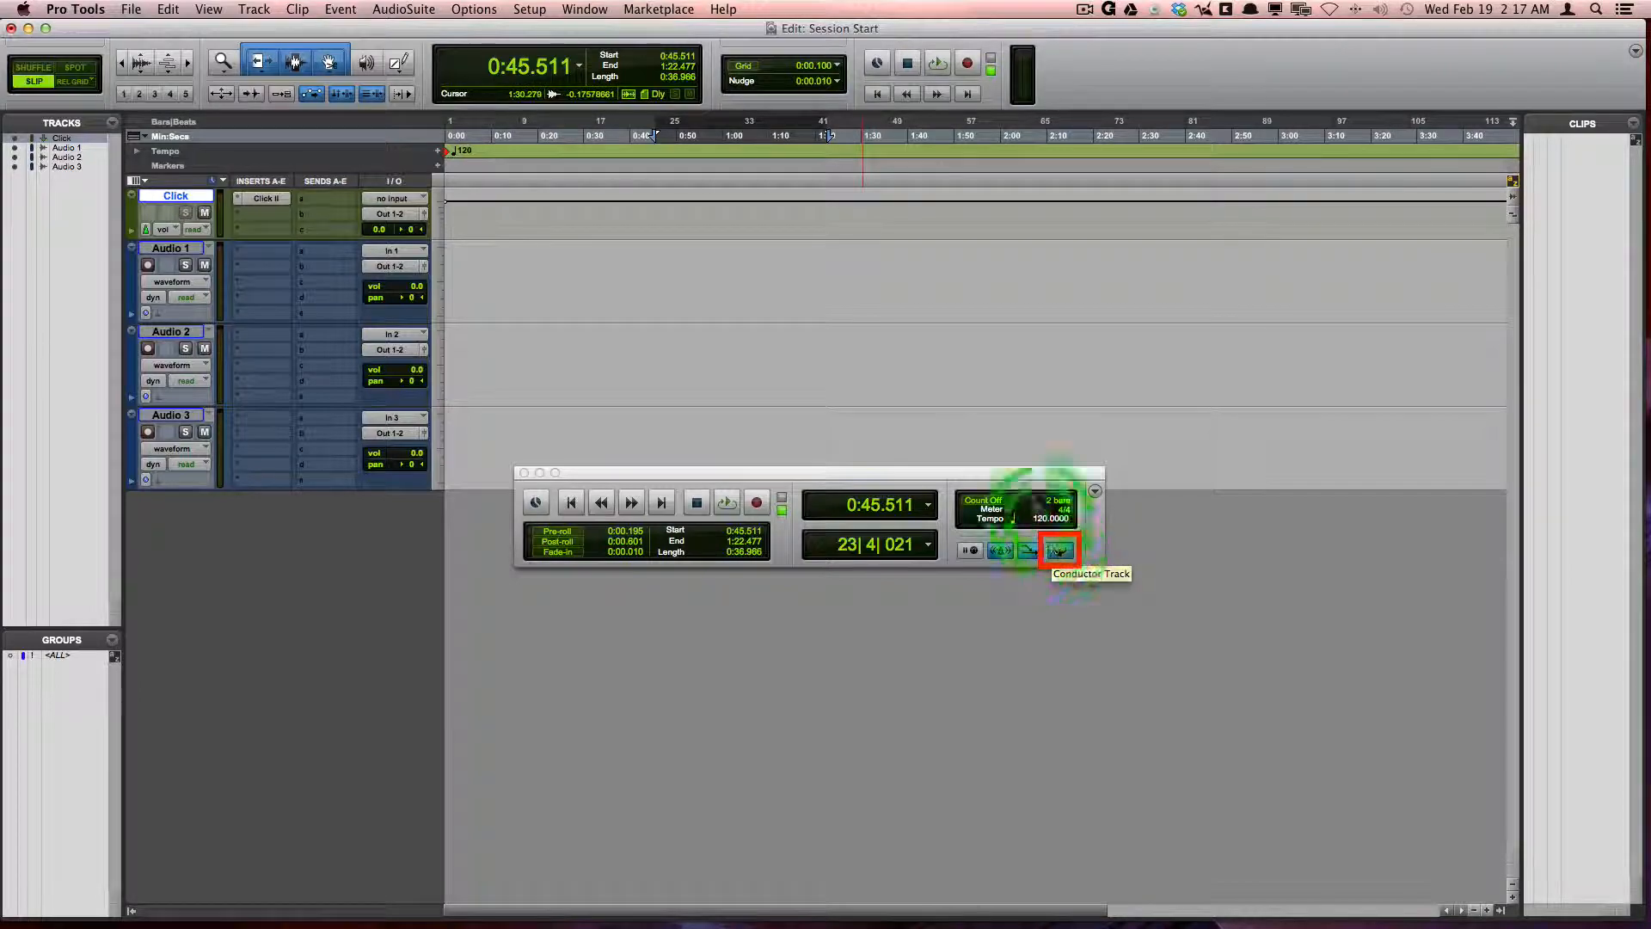
{"action": "left_click", "coordinate": [1060, 550]}
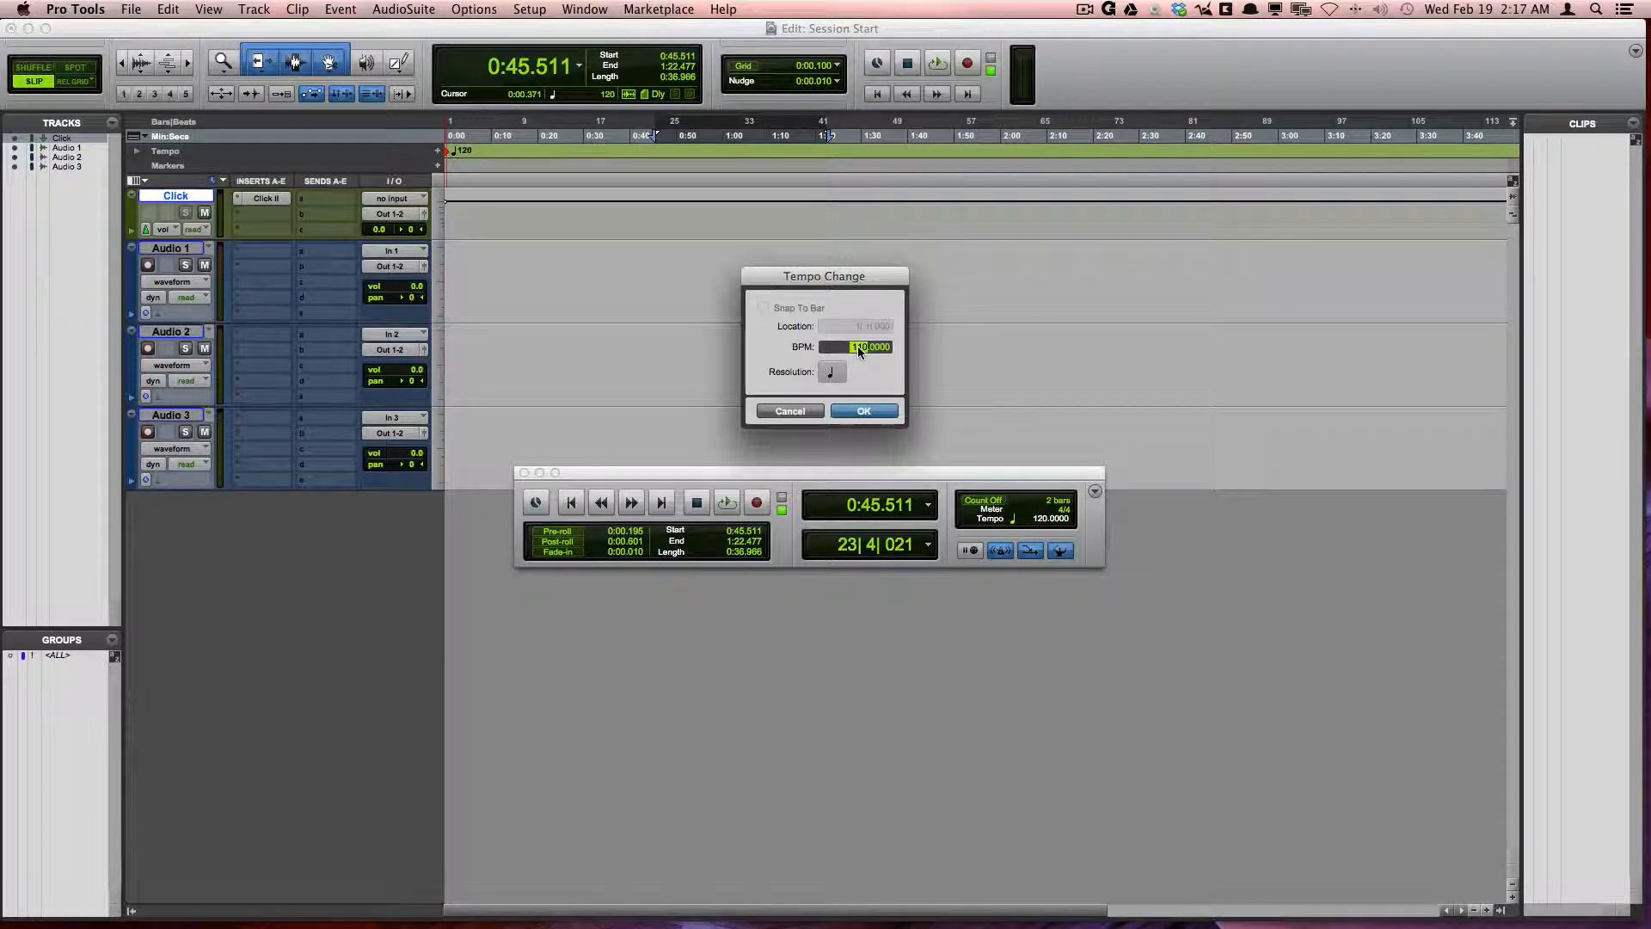
Step: Confirm the new 110 BPM tempo in the Tempo Change dialog
{"action": "left_click", "coordinate": [863, 412]}
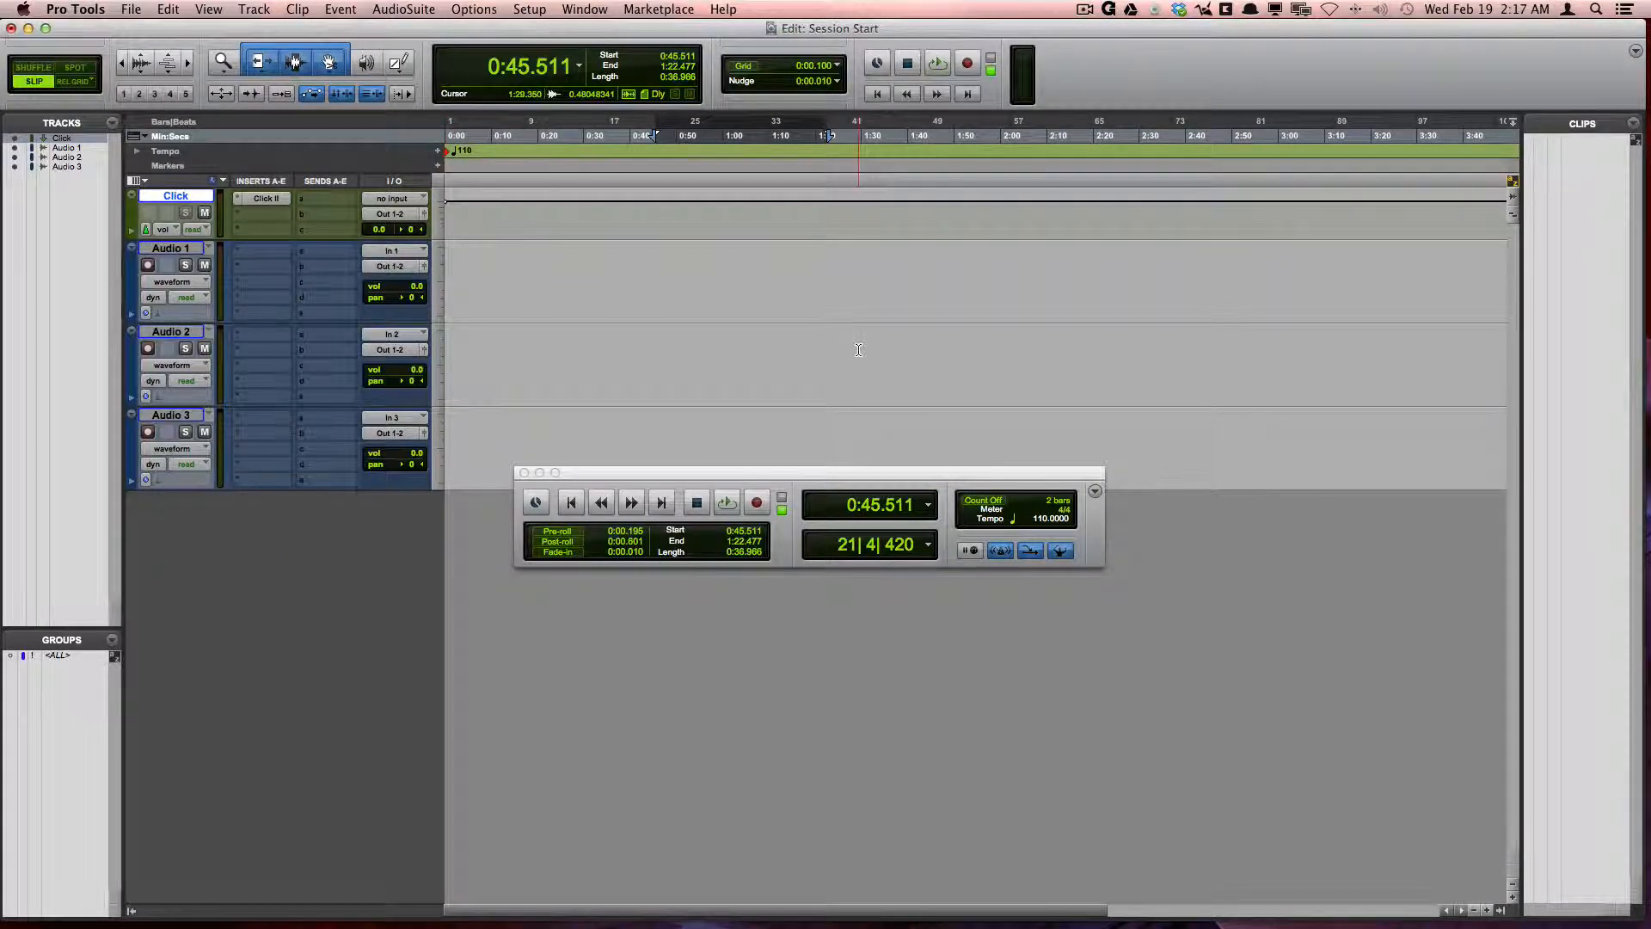
{"action": "left_click", "coordinate": [452, 151]}
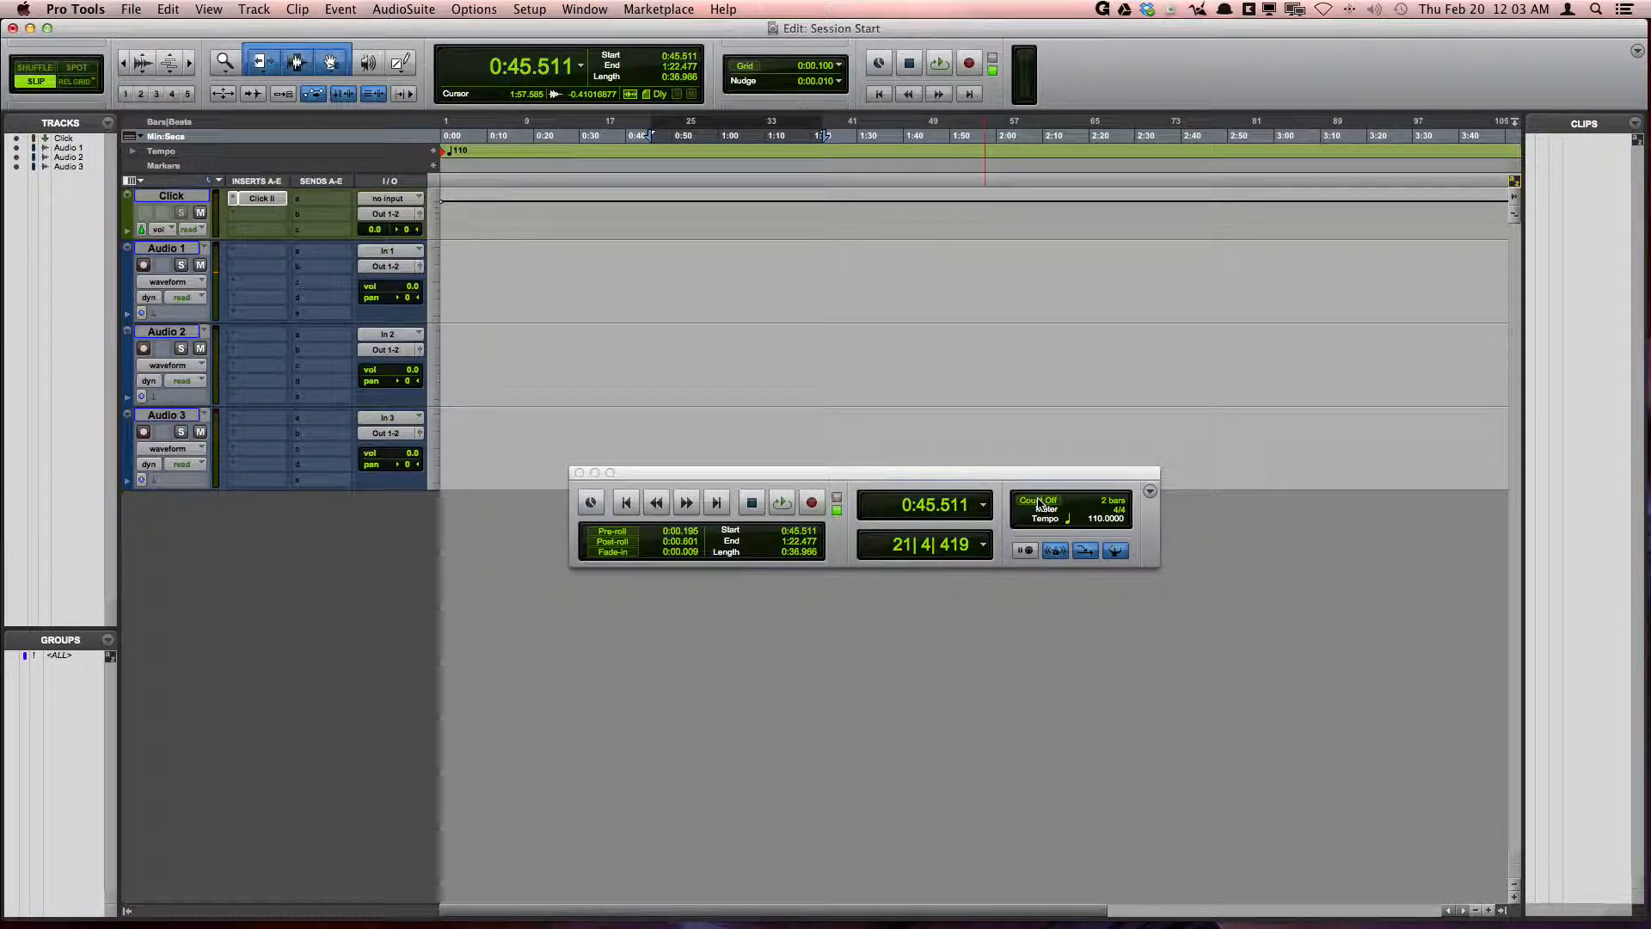
{"action": "mouse_move", "coordinate": [1038, 504]}
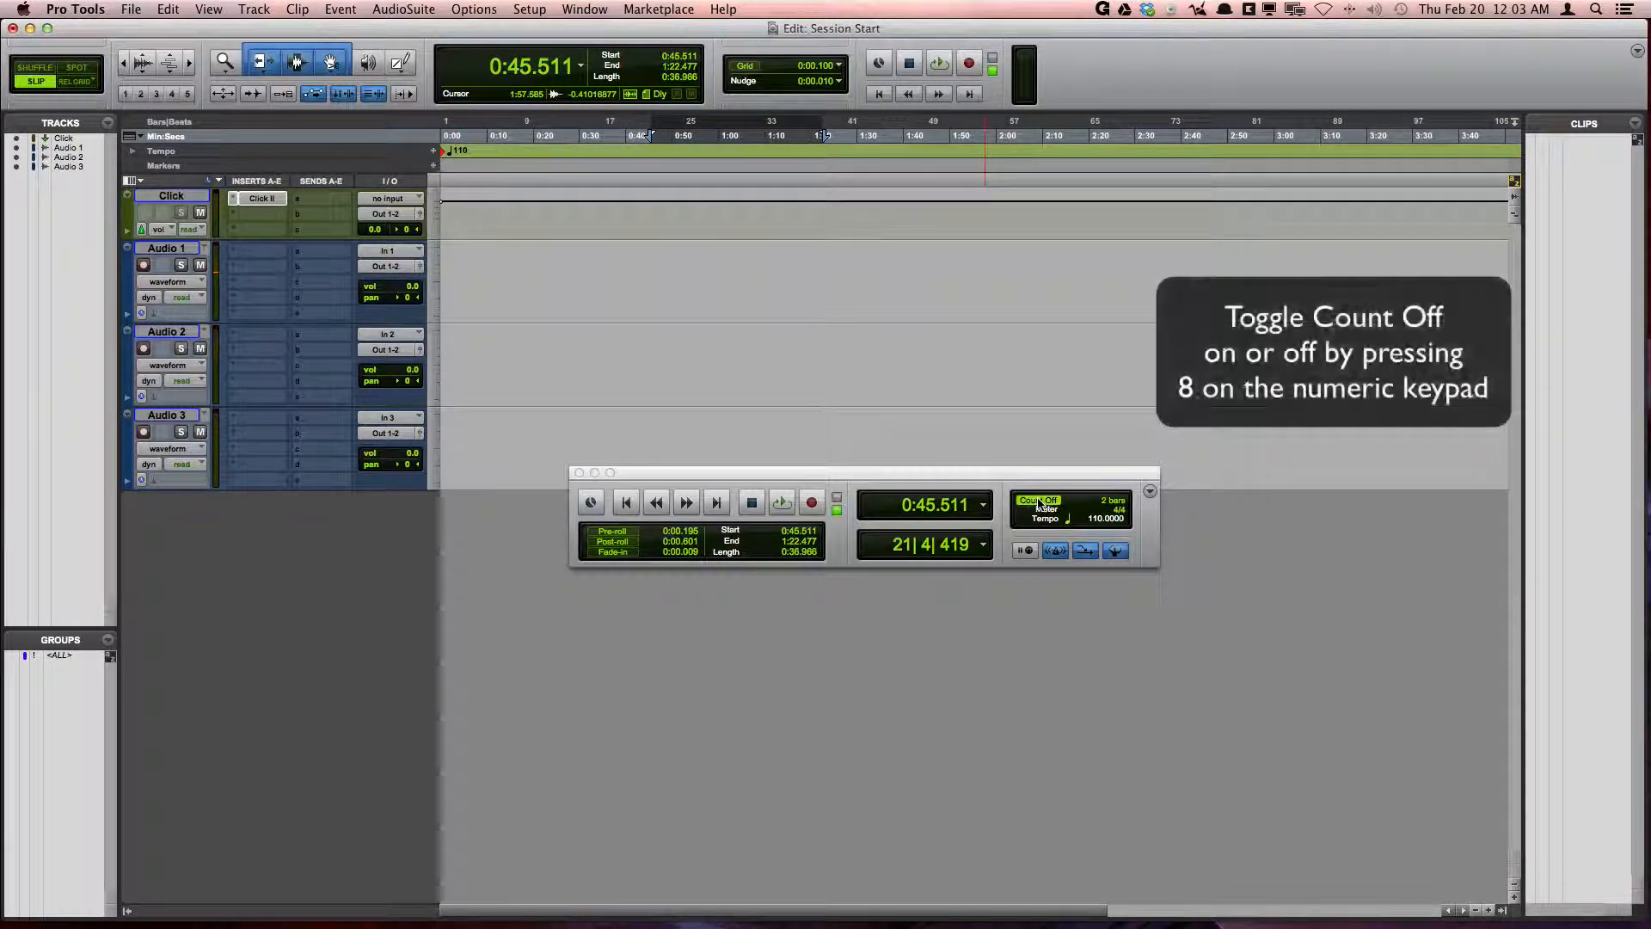
Step: Toggle Count Off with keypad 8 and bring up the Click/Countoff Options dialog
{"action": "key", "text": "8"}
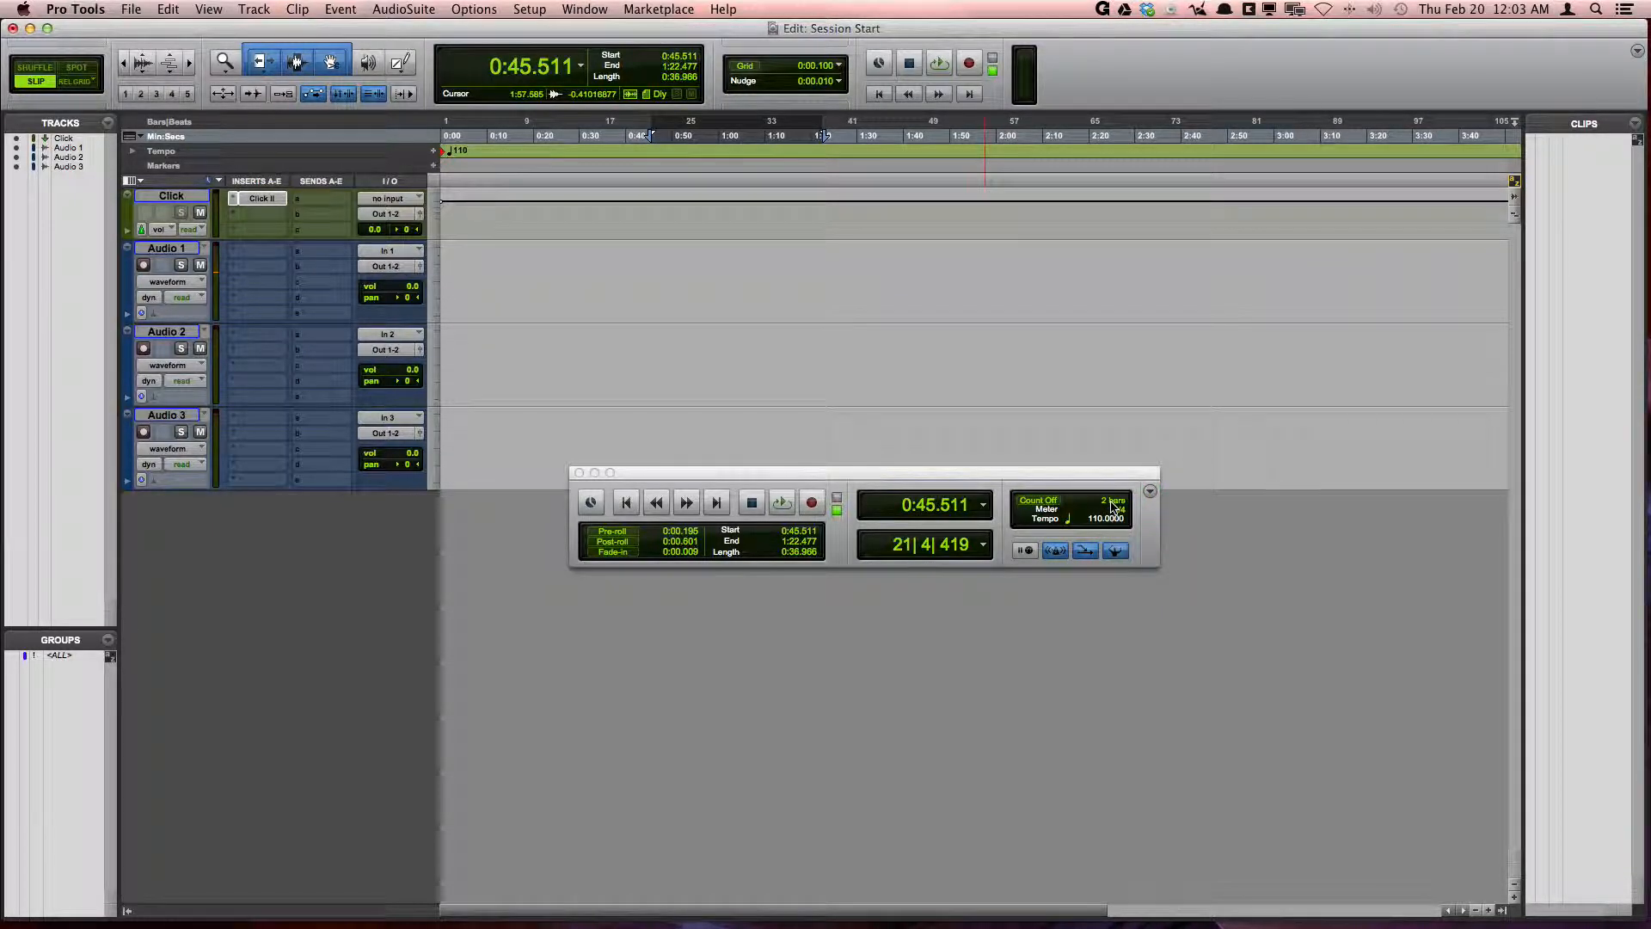
{"action": "left_click", "coordinate": [1106, 505]}
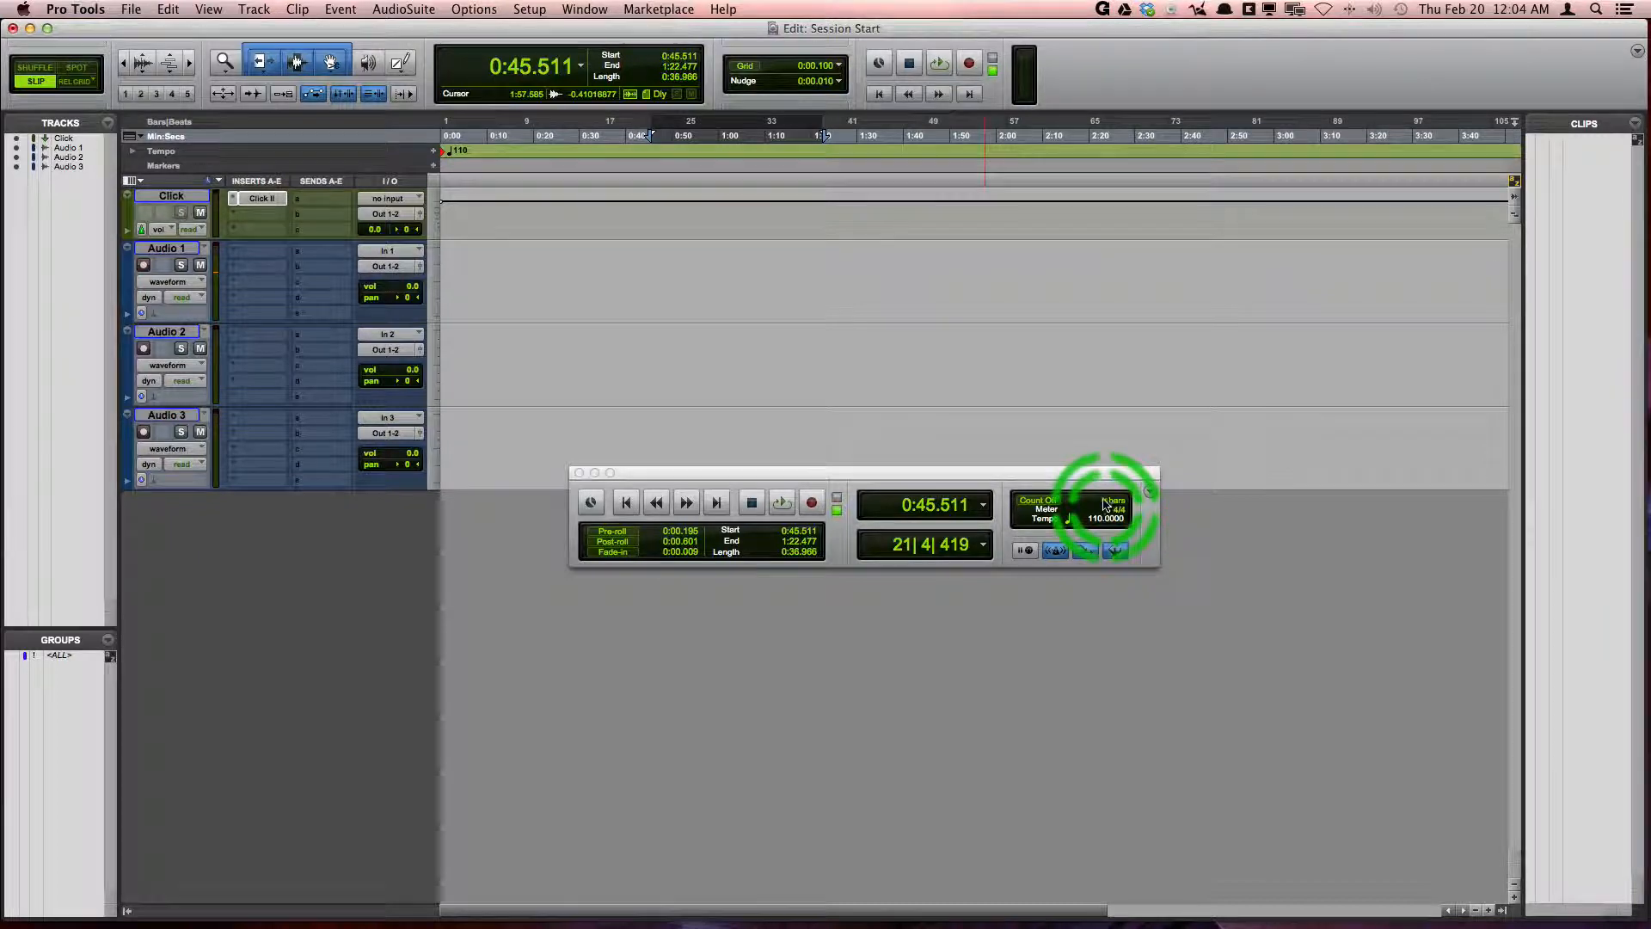
{"action": "left_click", "coordinate": [1106, 505]}
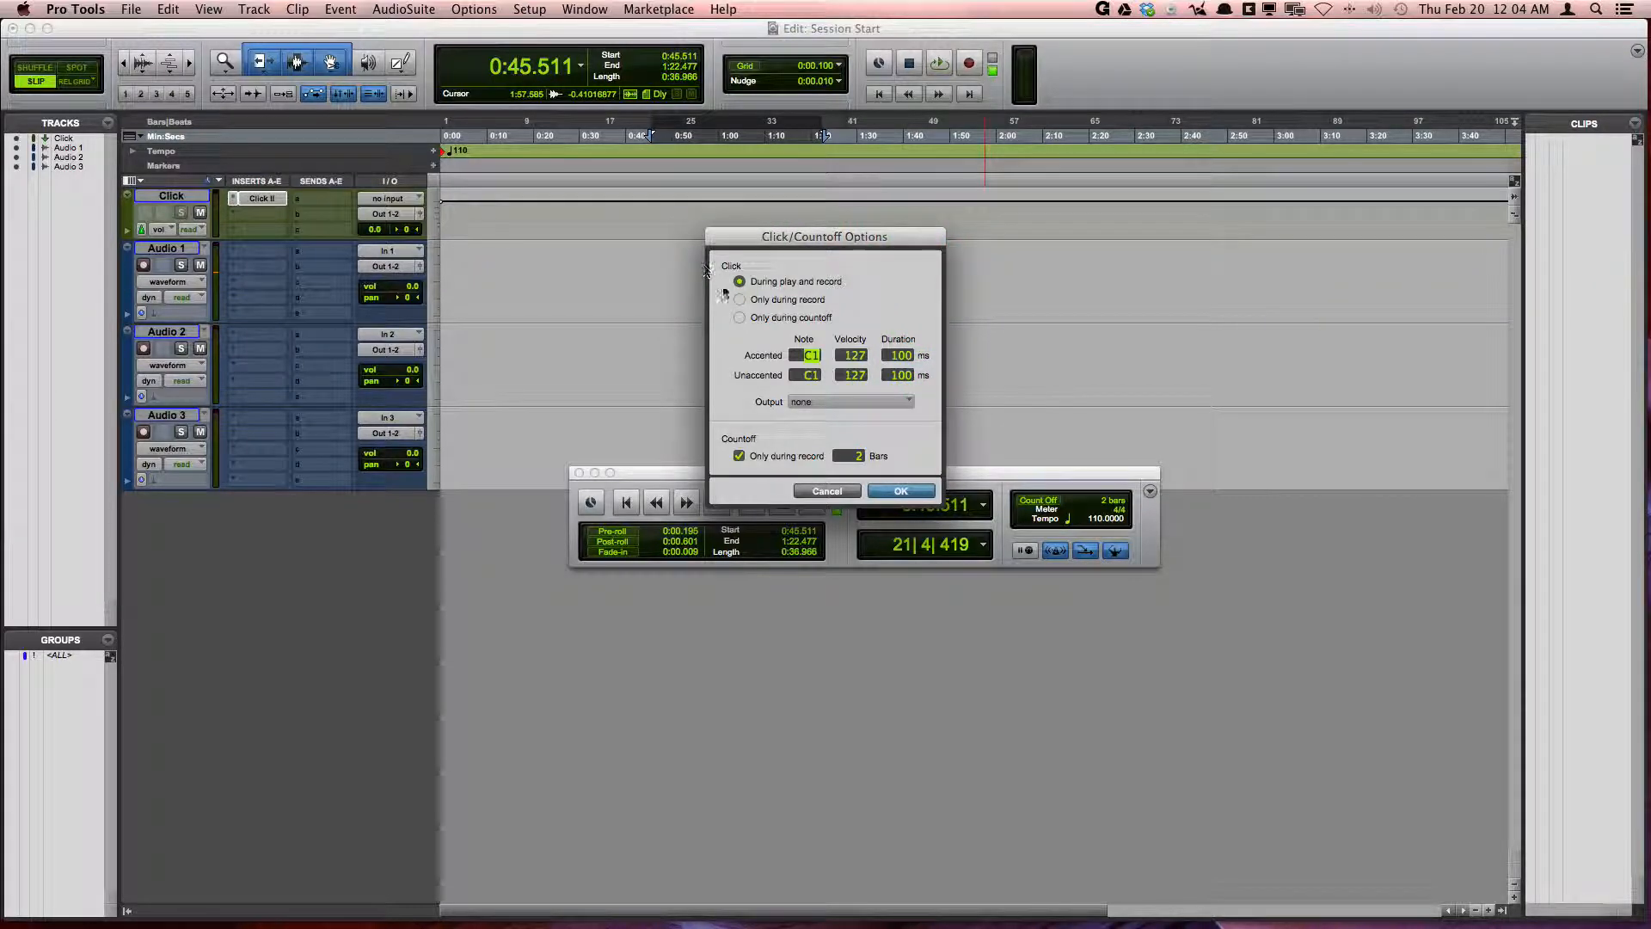
Step: Set the click to During play and record with a 2-bar countoff and confirm the options
{"action": "left_click", "coordinate": [740, 281]}
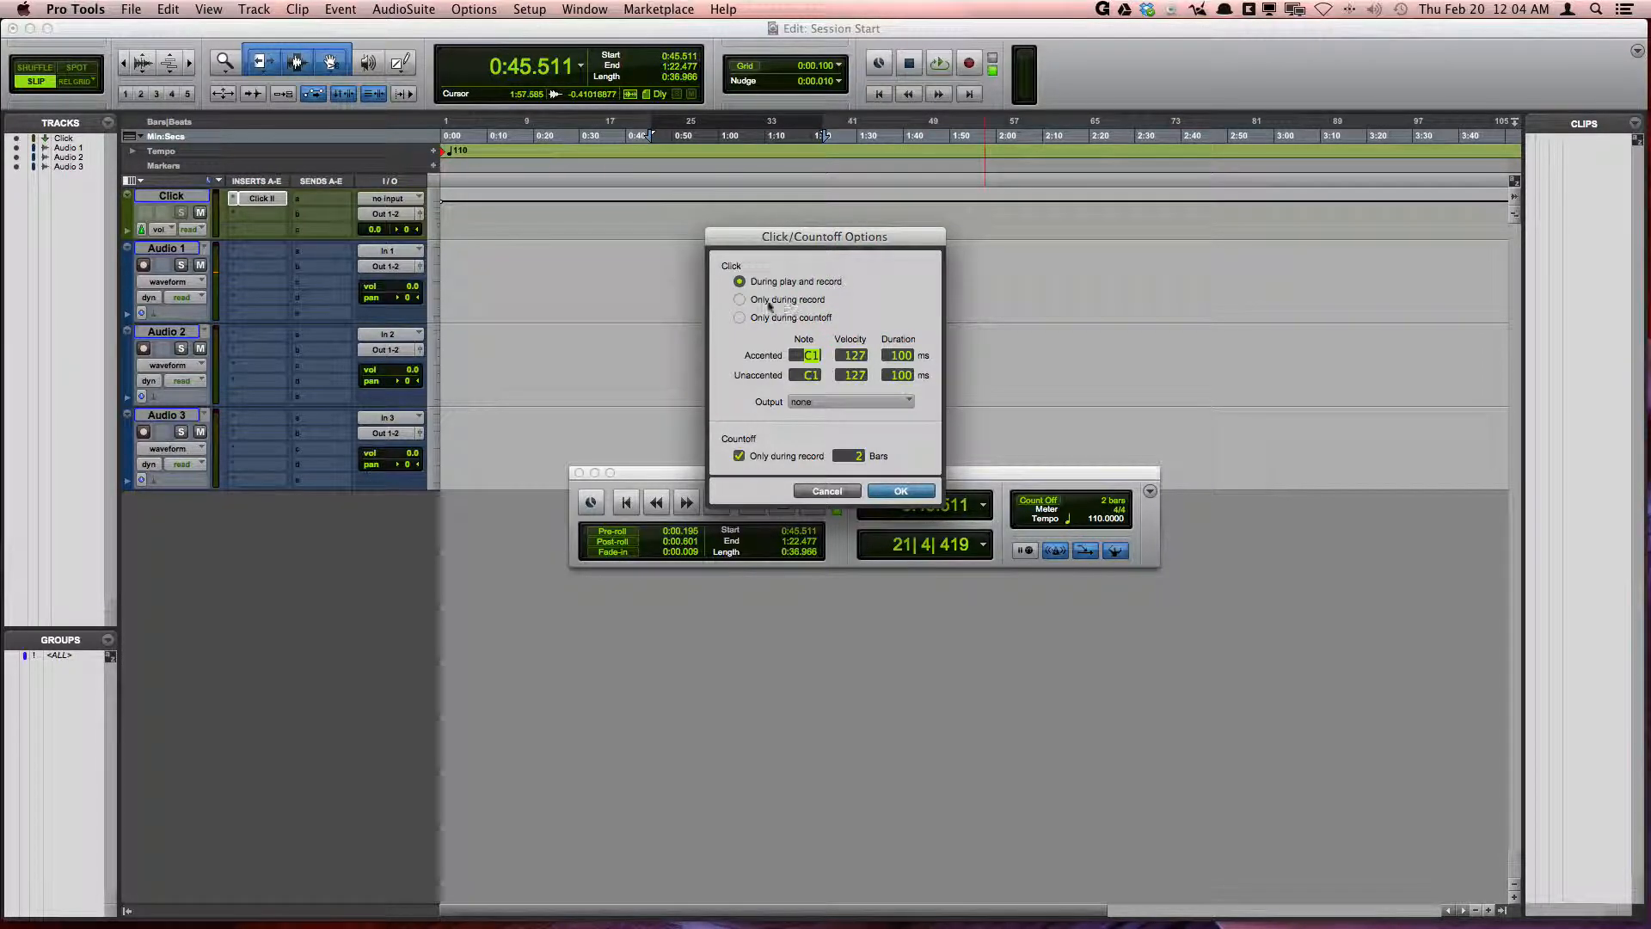
{"action": "mouse_move", "coordinate": [795, 323]}
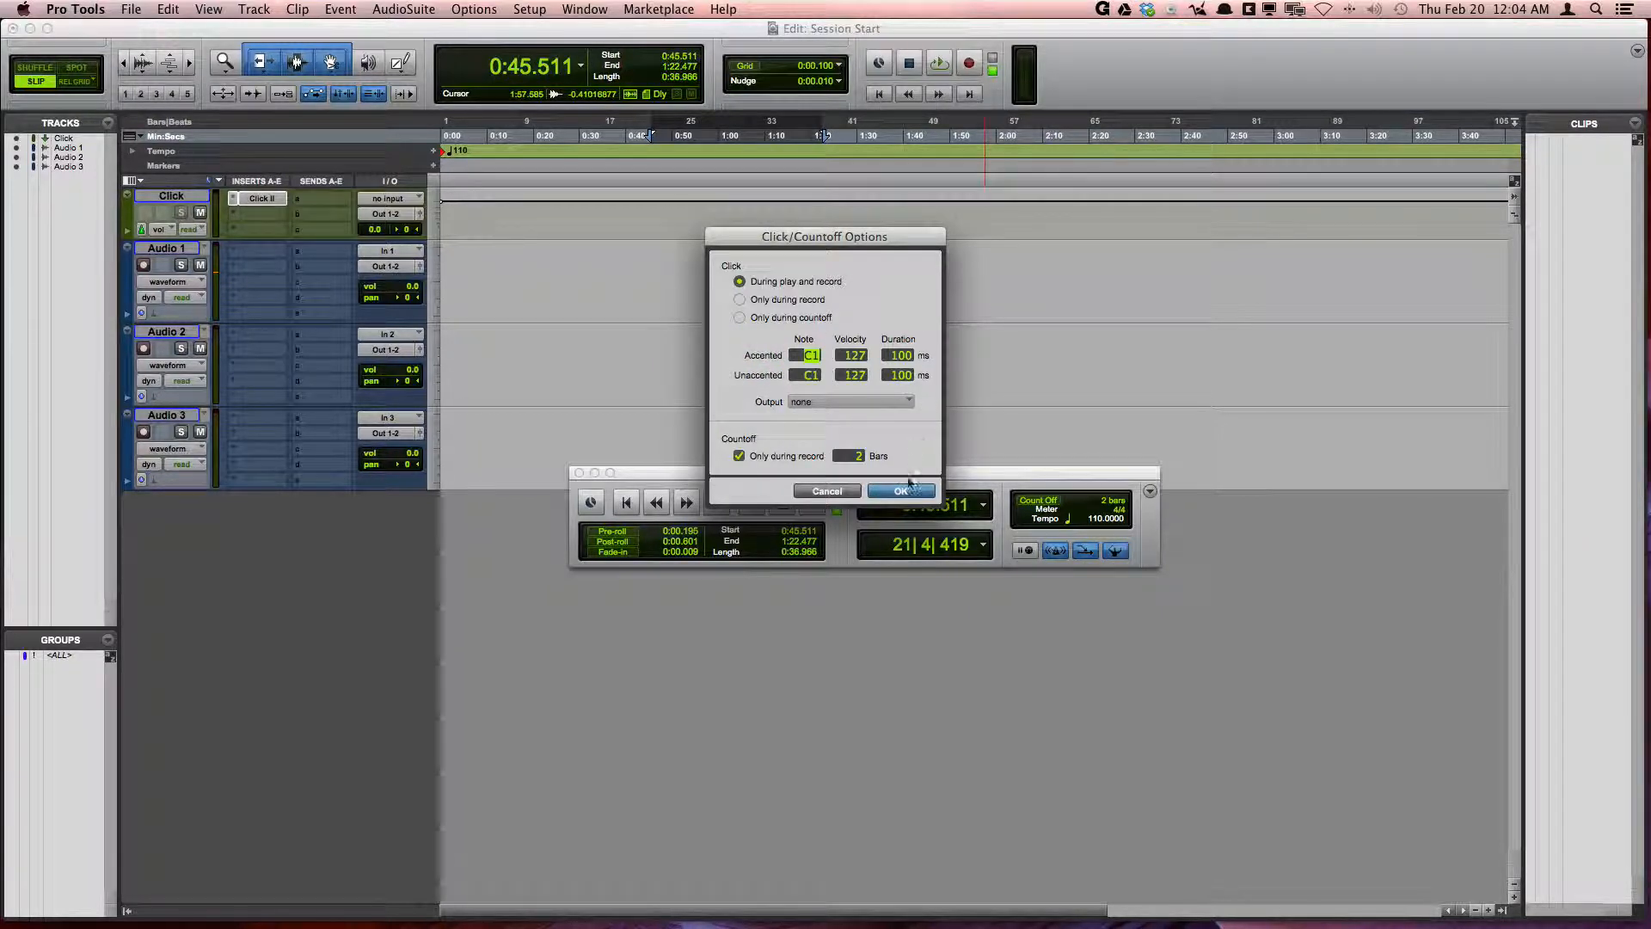
{"action": "left_click", "coordinate": [900, 490]}
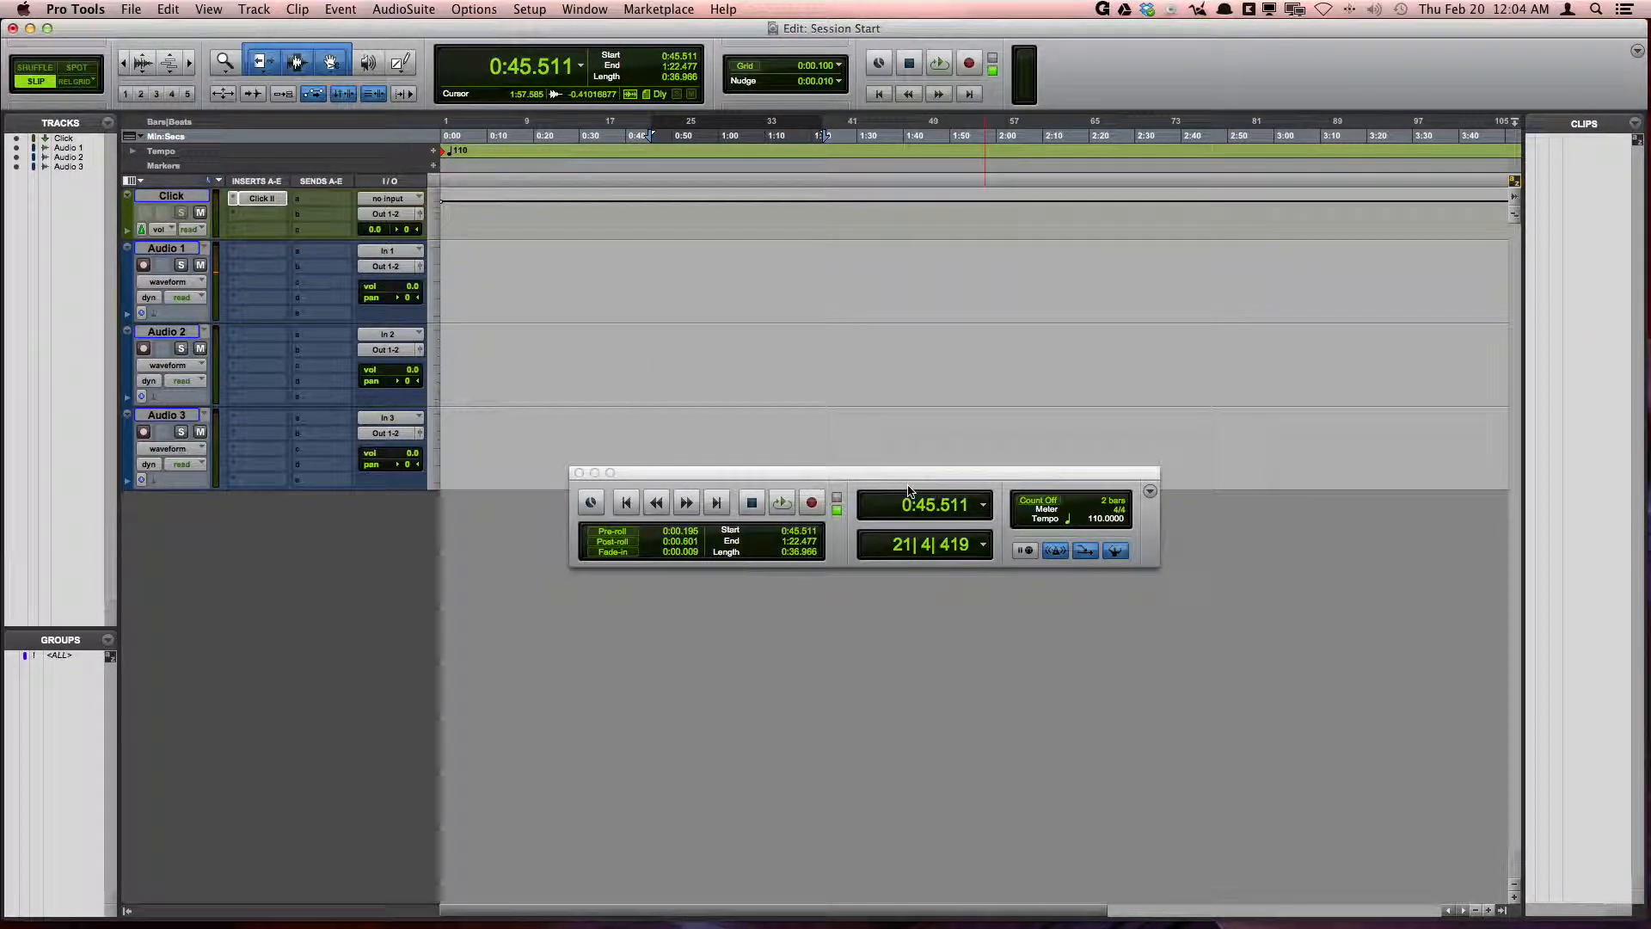
{"action": "left_click", "coordinate": [262, 198]}
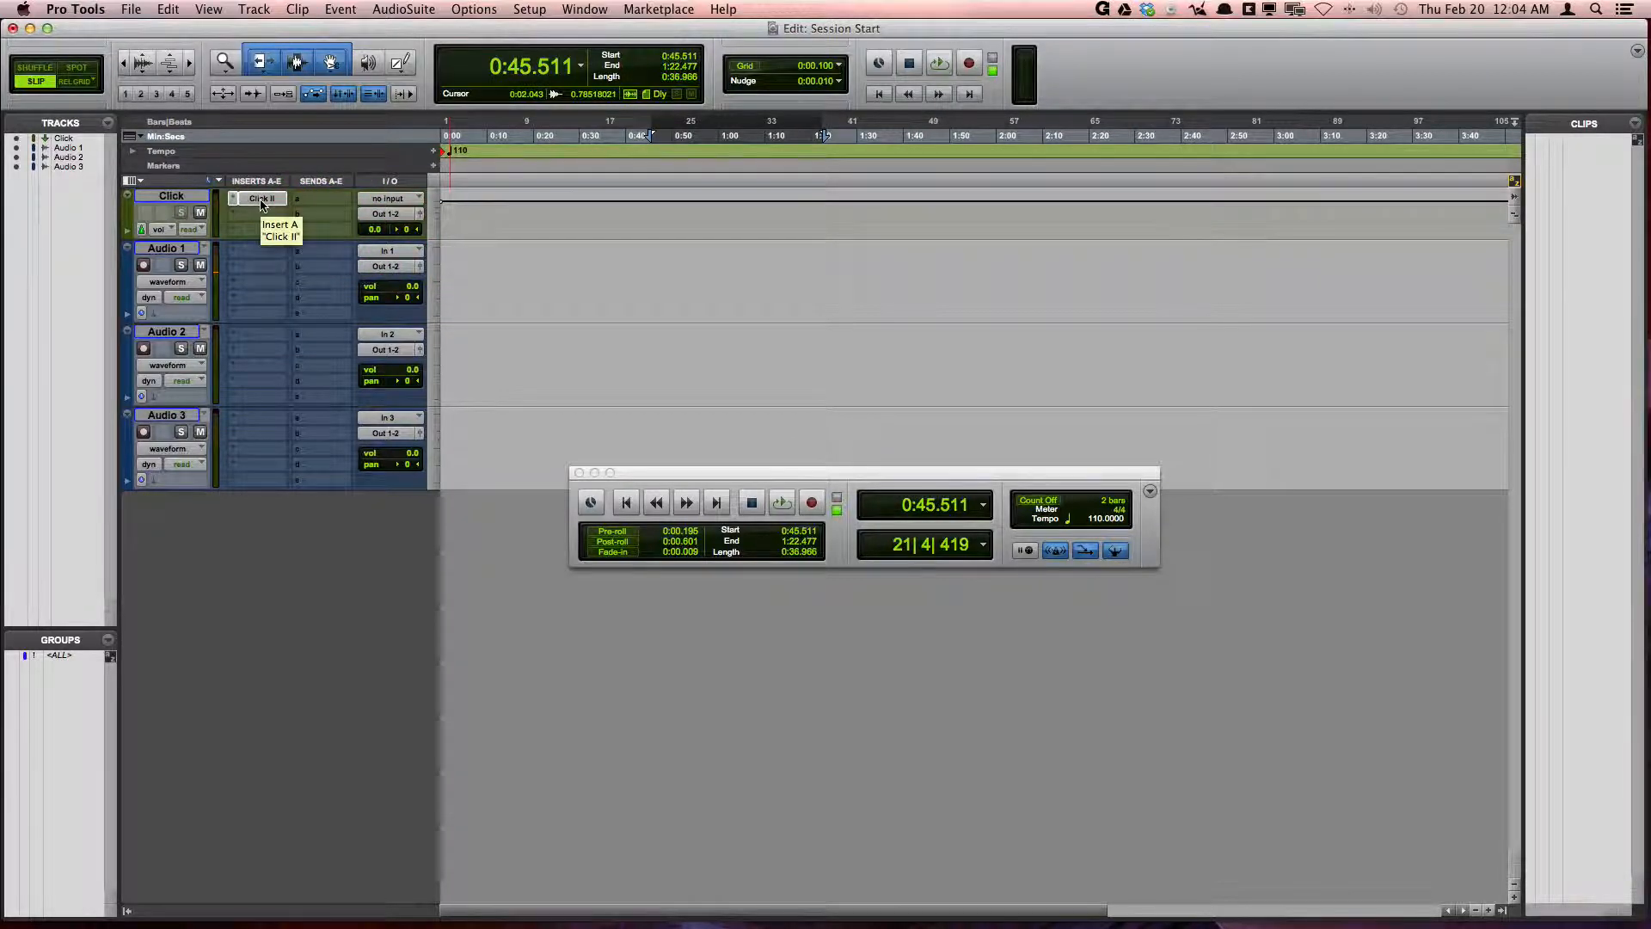
{"action": "left_click", "coordinate": [260, 200]}
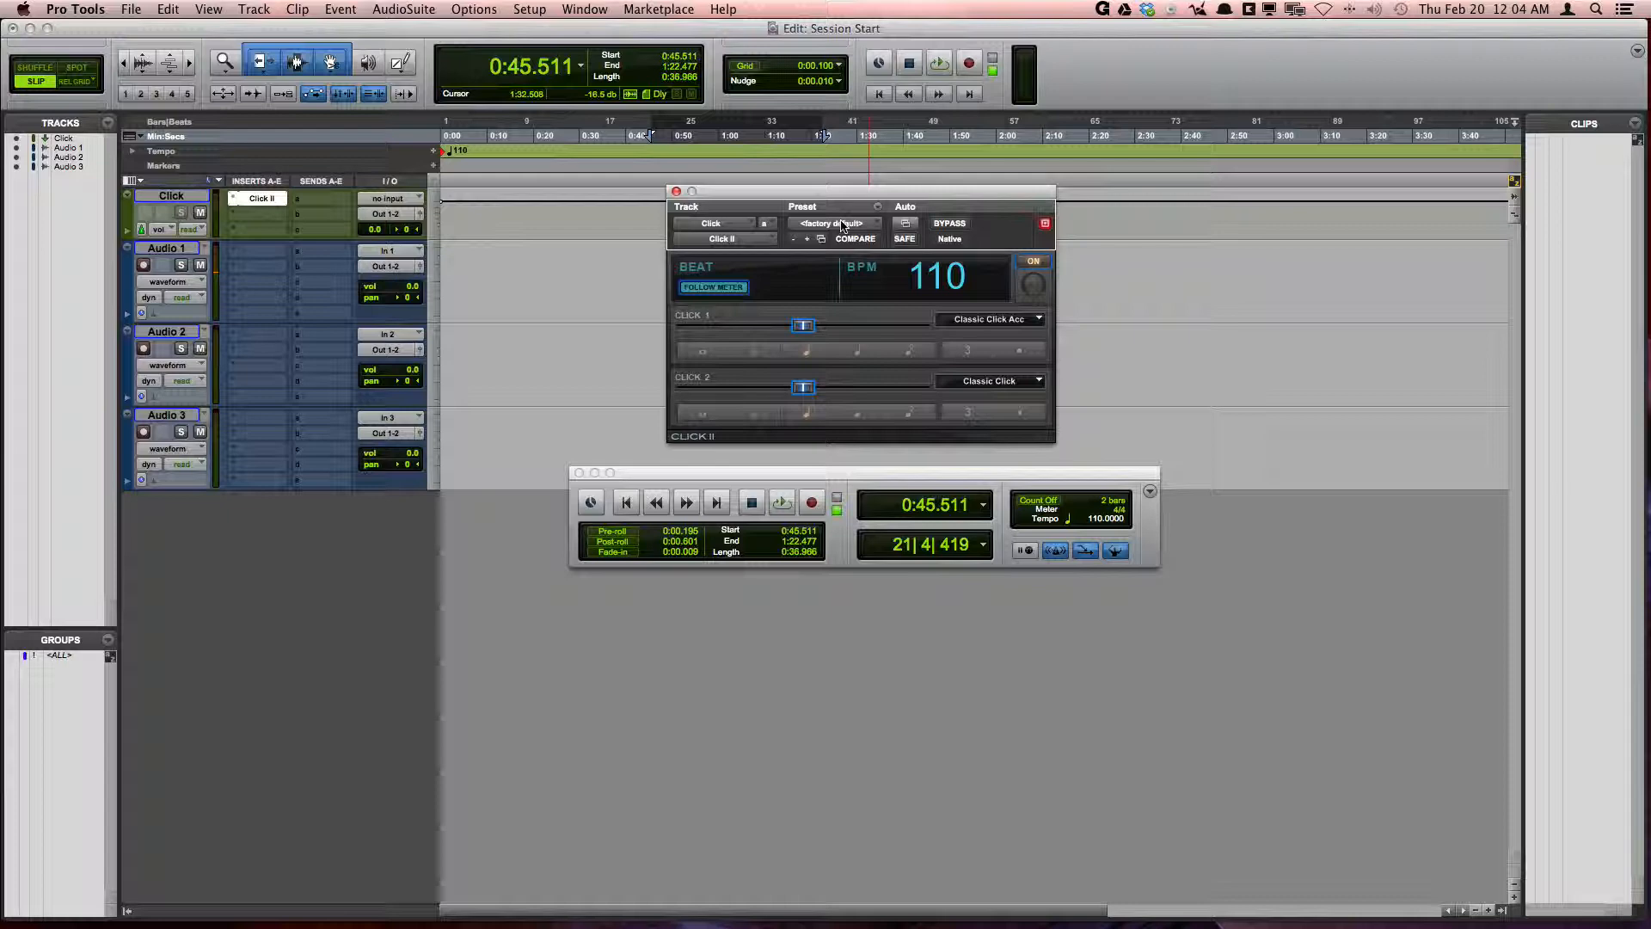
{"action": "left_click", "coordinate": [832, 224]}
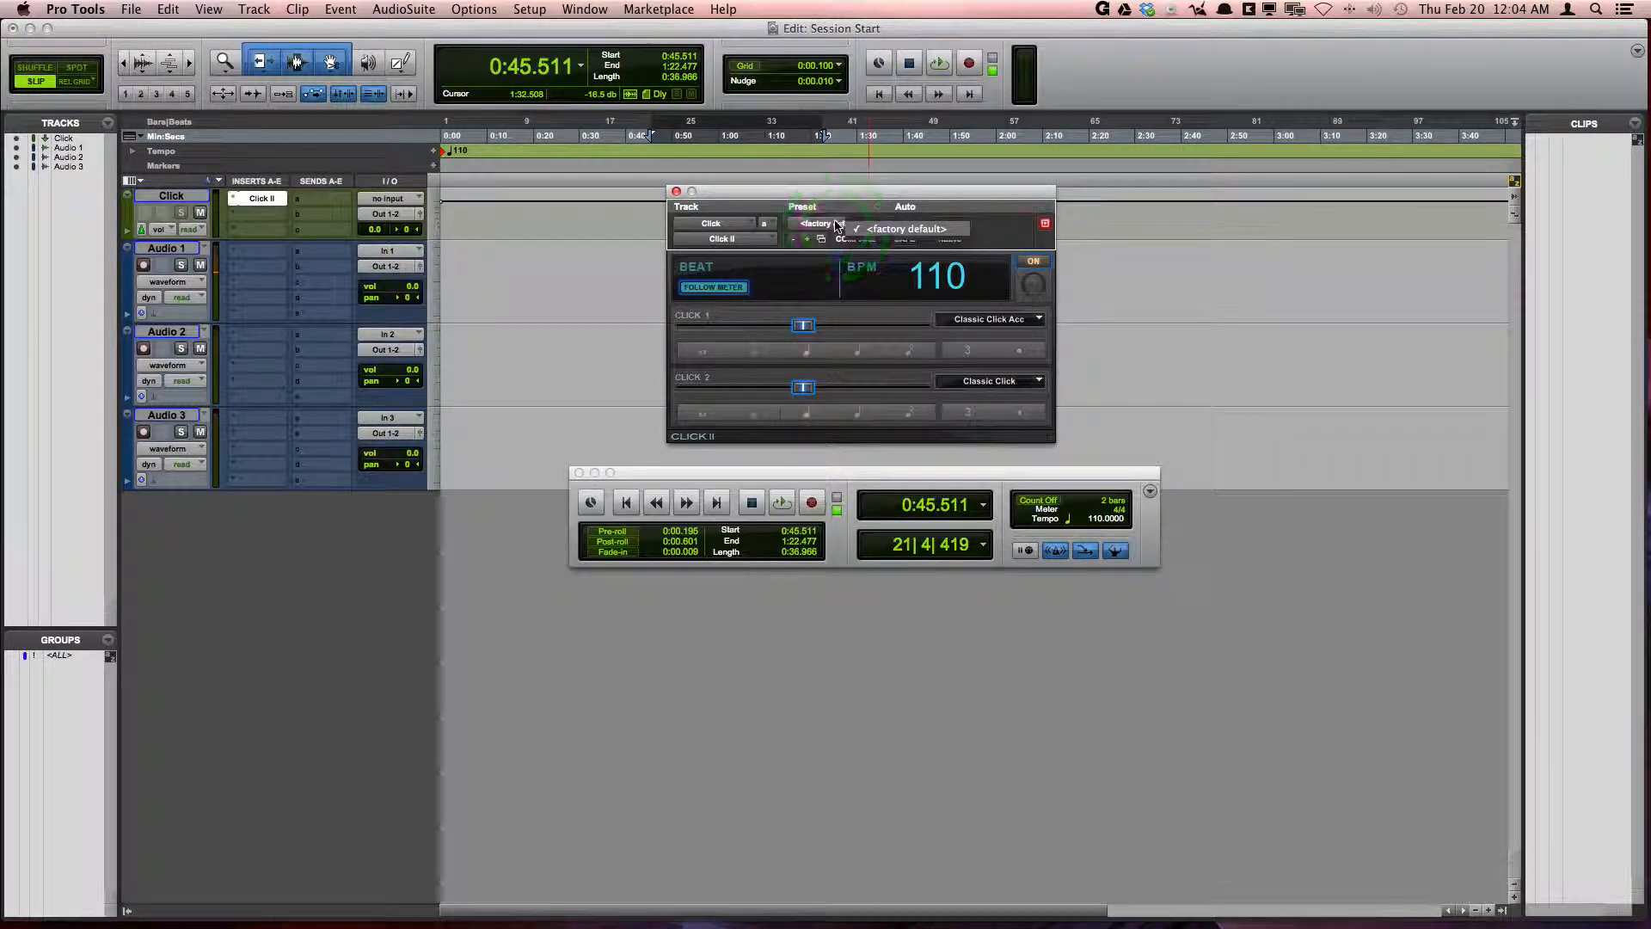
{"action": "left_click", "coordinate": [838, 229]}
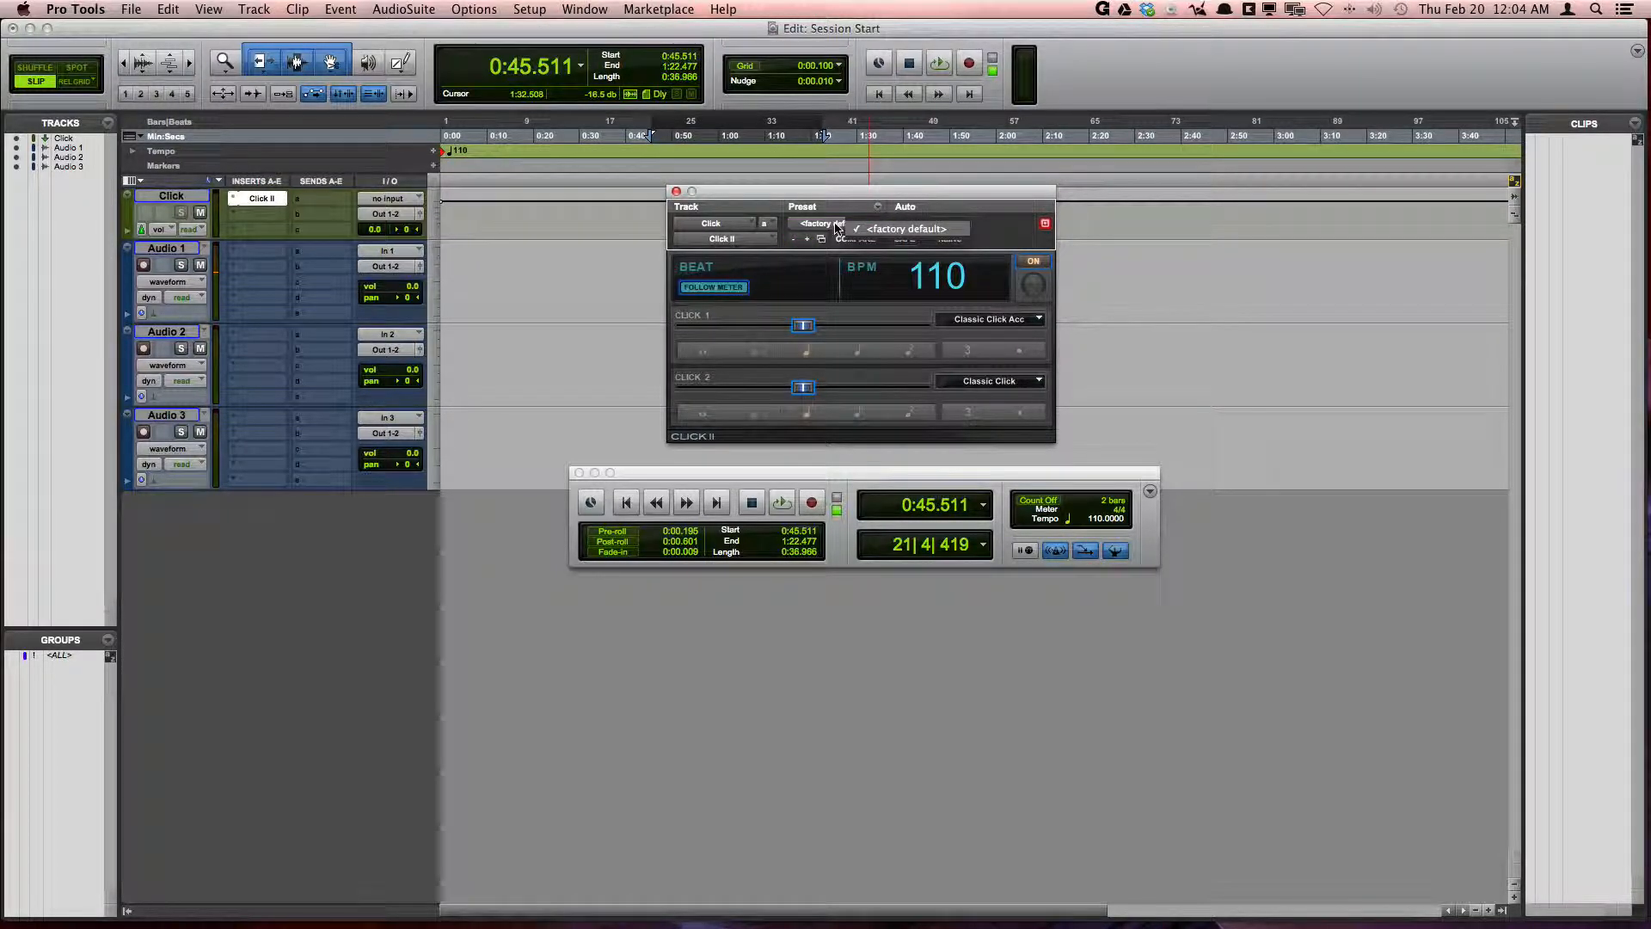
{"action": "left_click", "coordinate": [903, 229]}
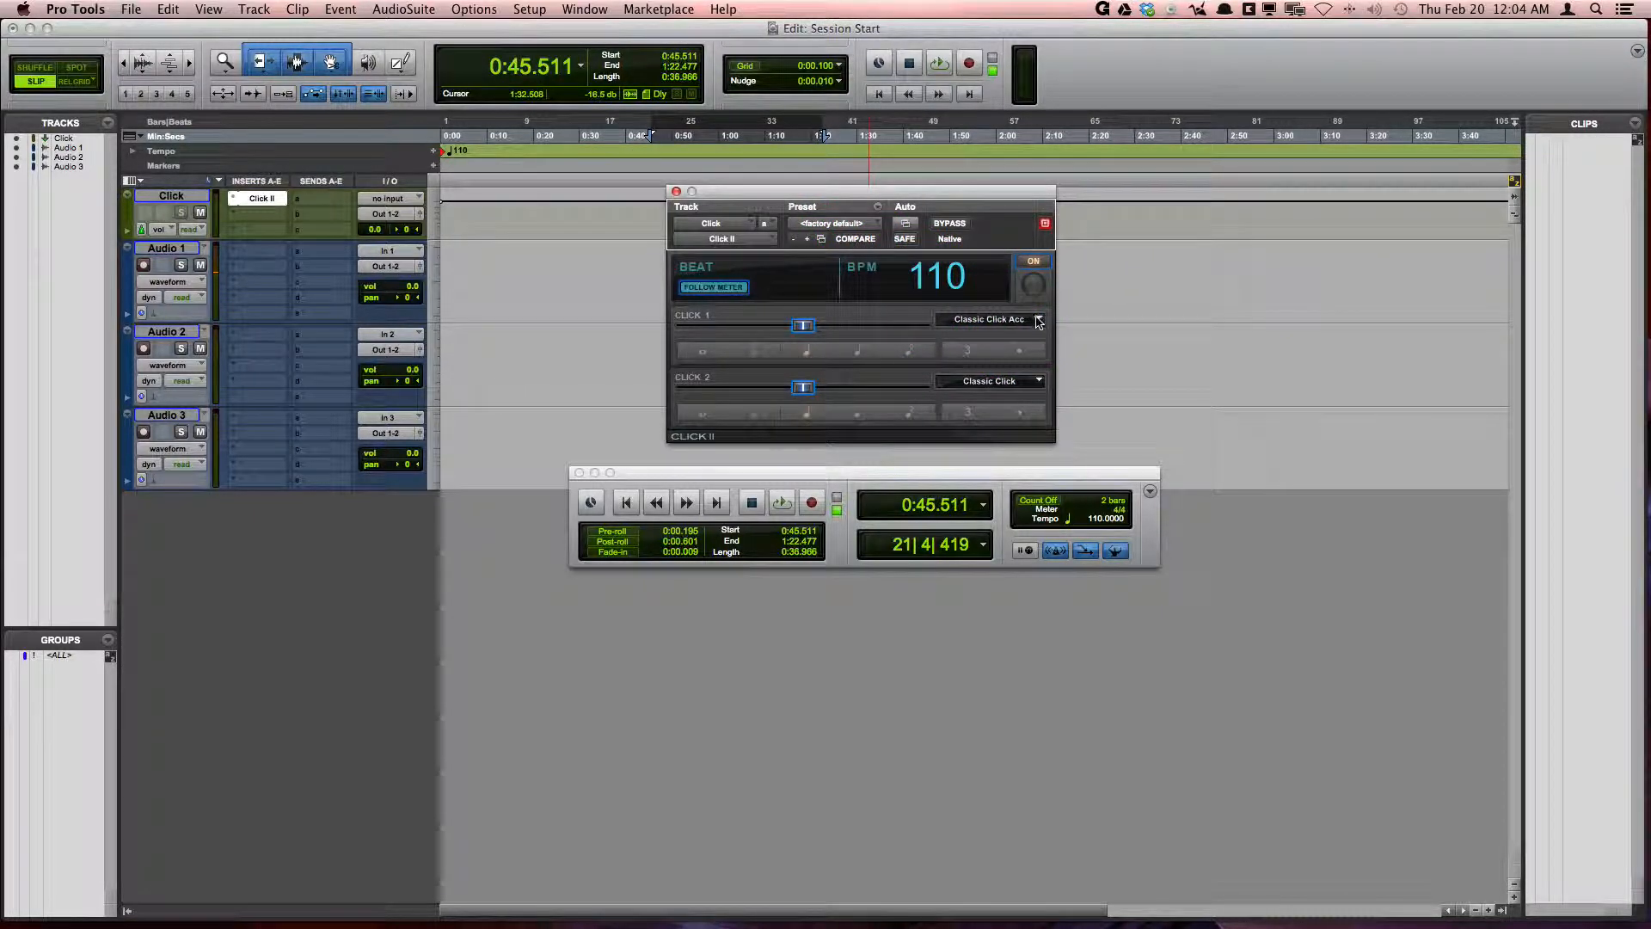
{"action": "left_click", "coordinate": [1038, 320]}
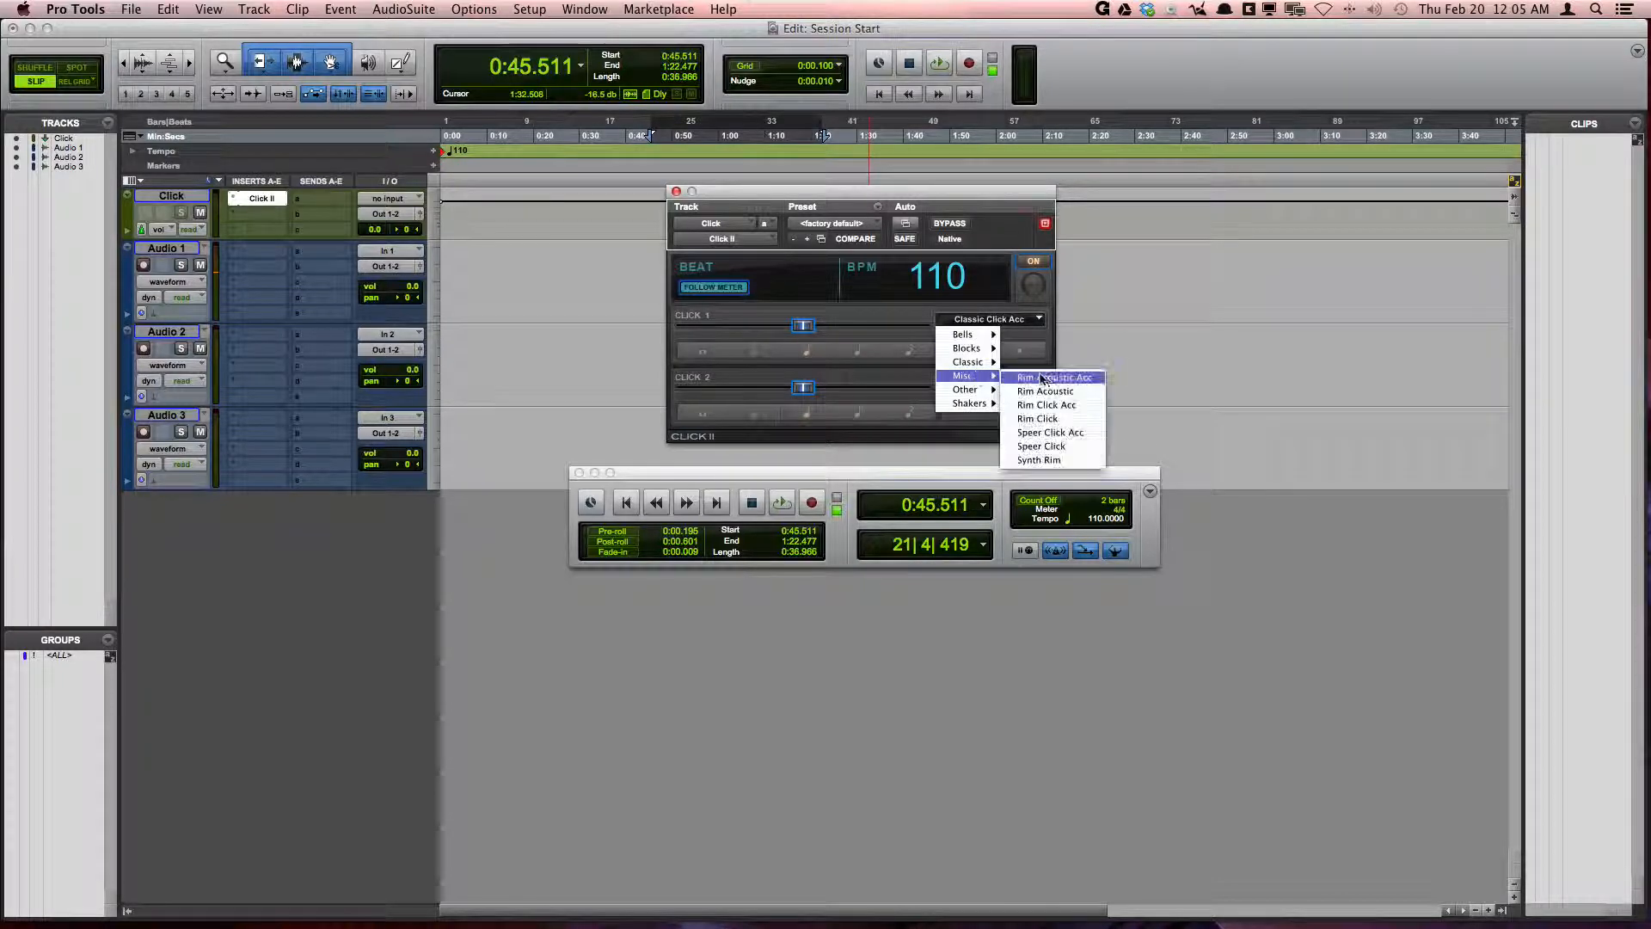
{"action": "left_click", "coordinate": [991, 380]}
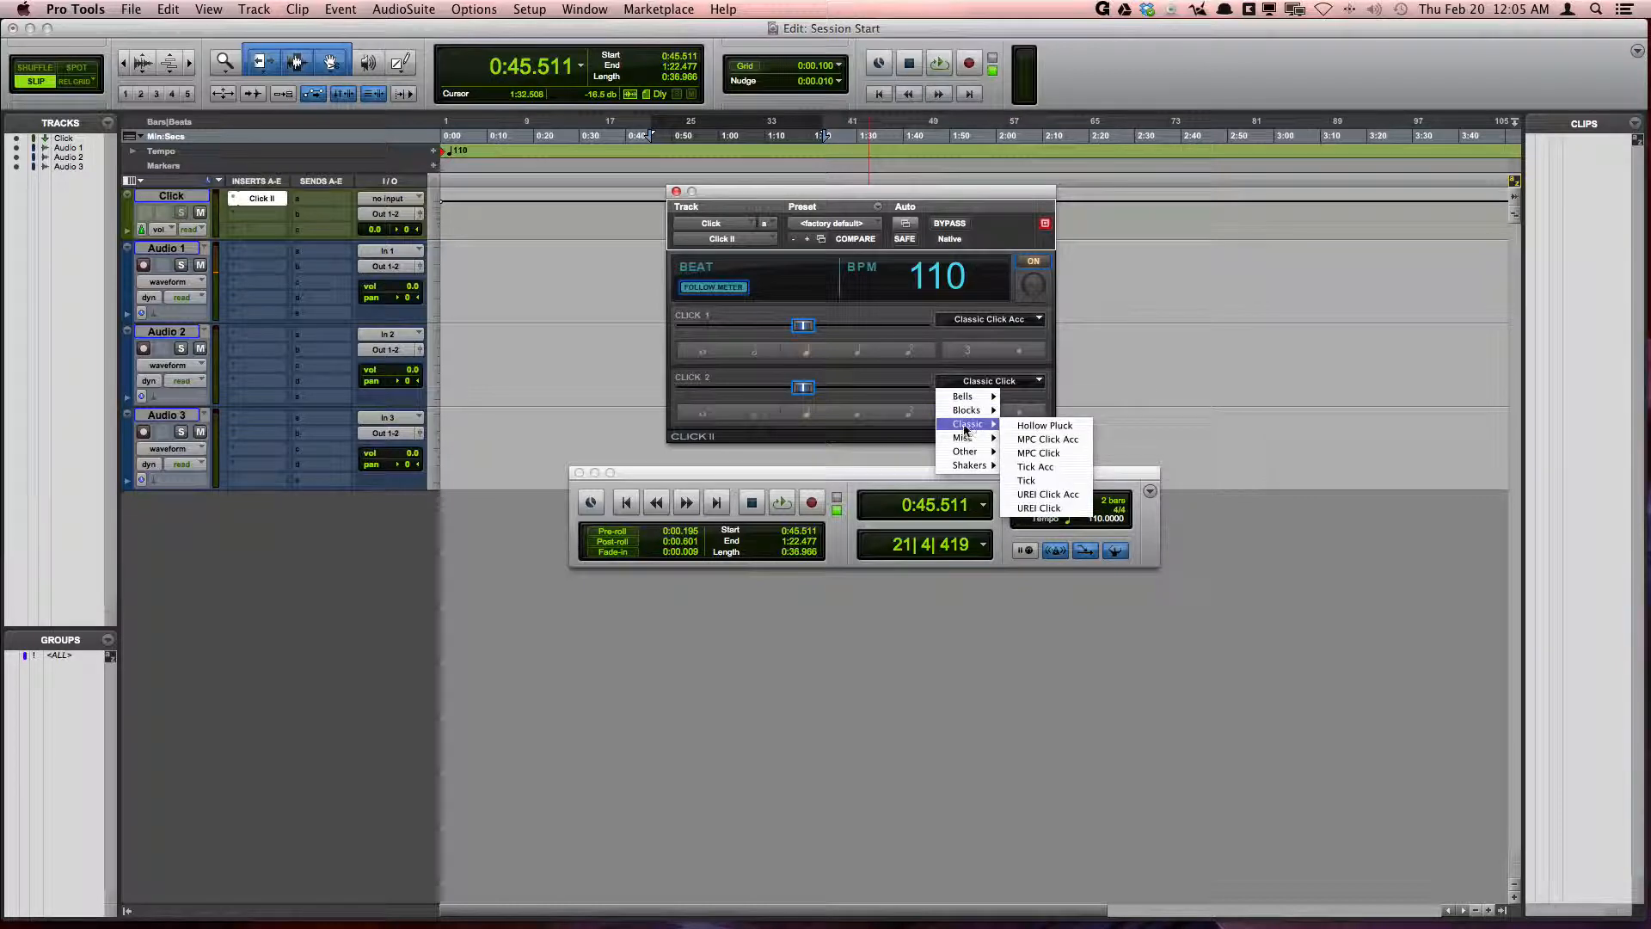
{"action": "left_click", "coordinate": [987, 380]}
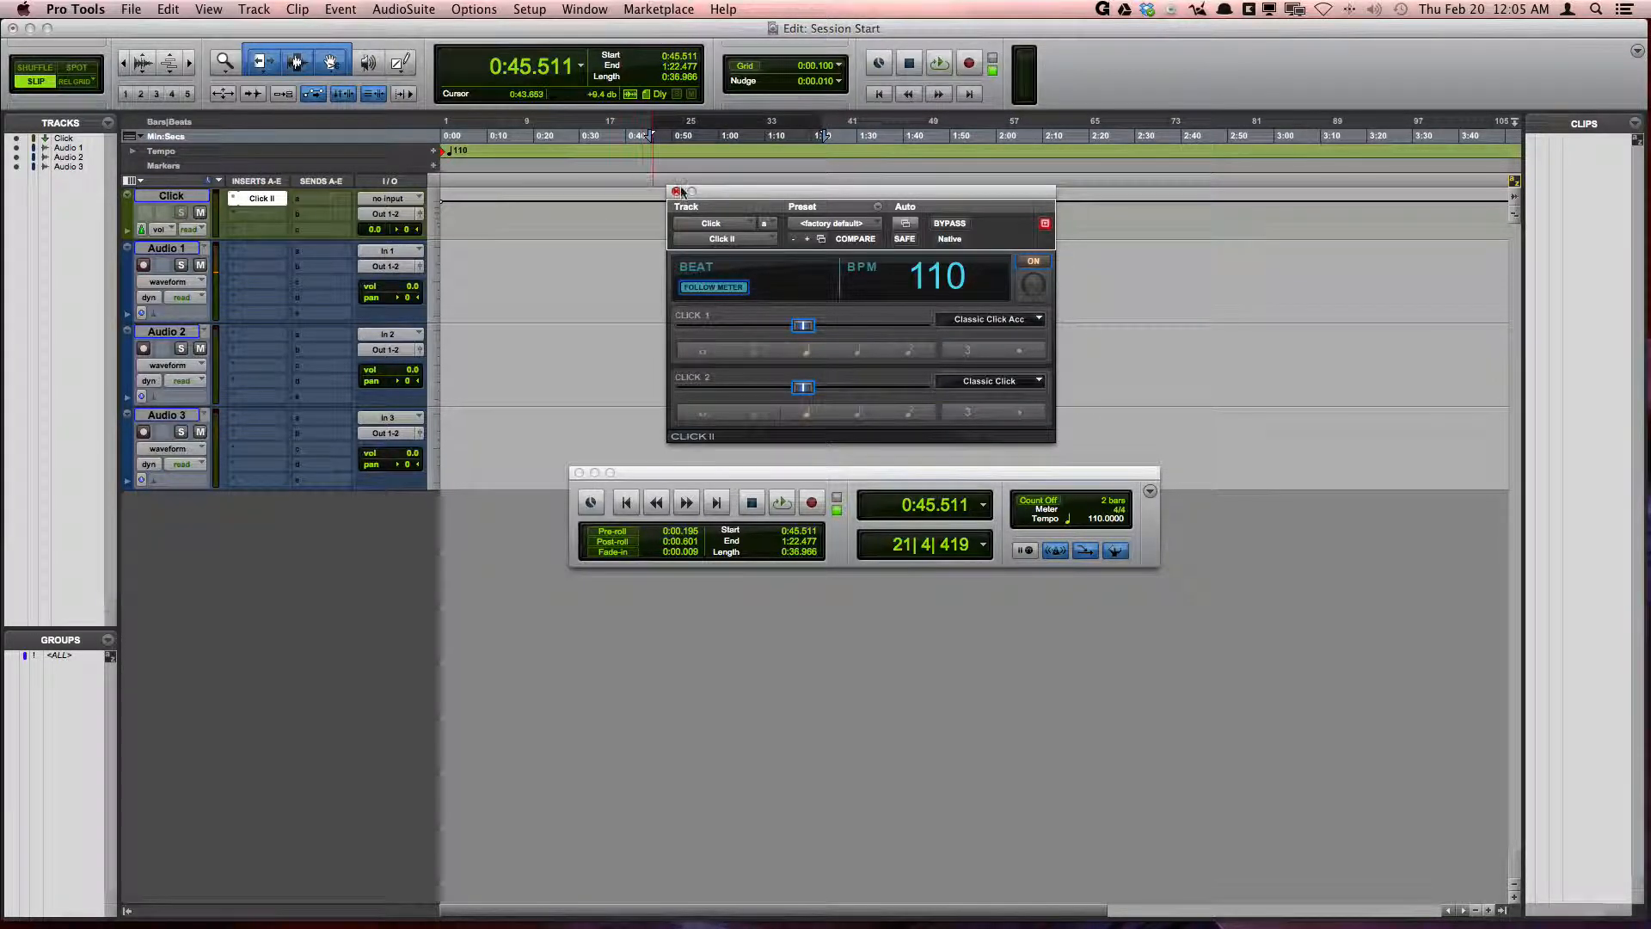
{"action": "left_click", "coordinate": [677, 191]}
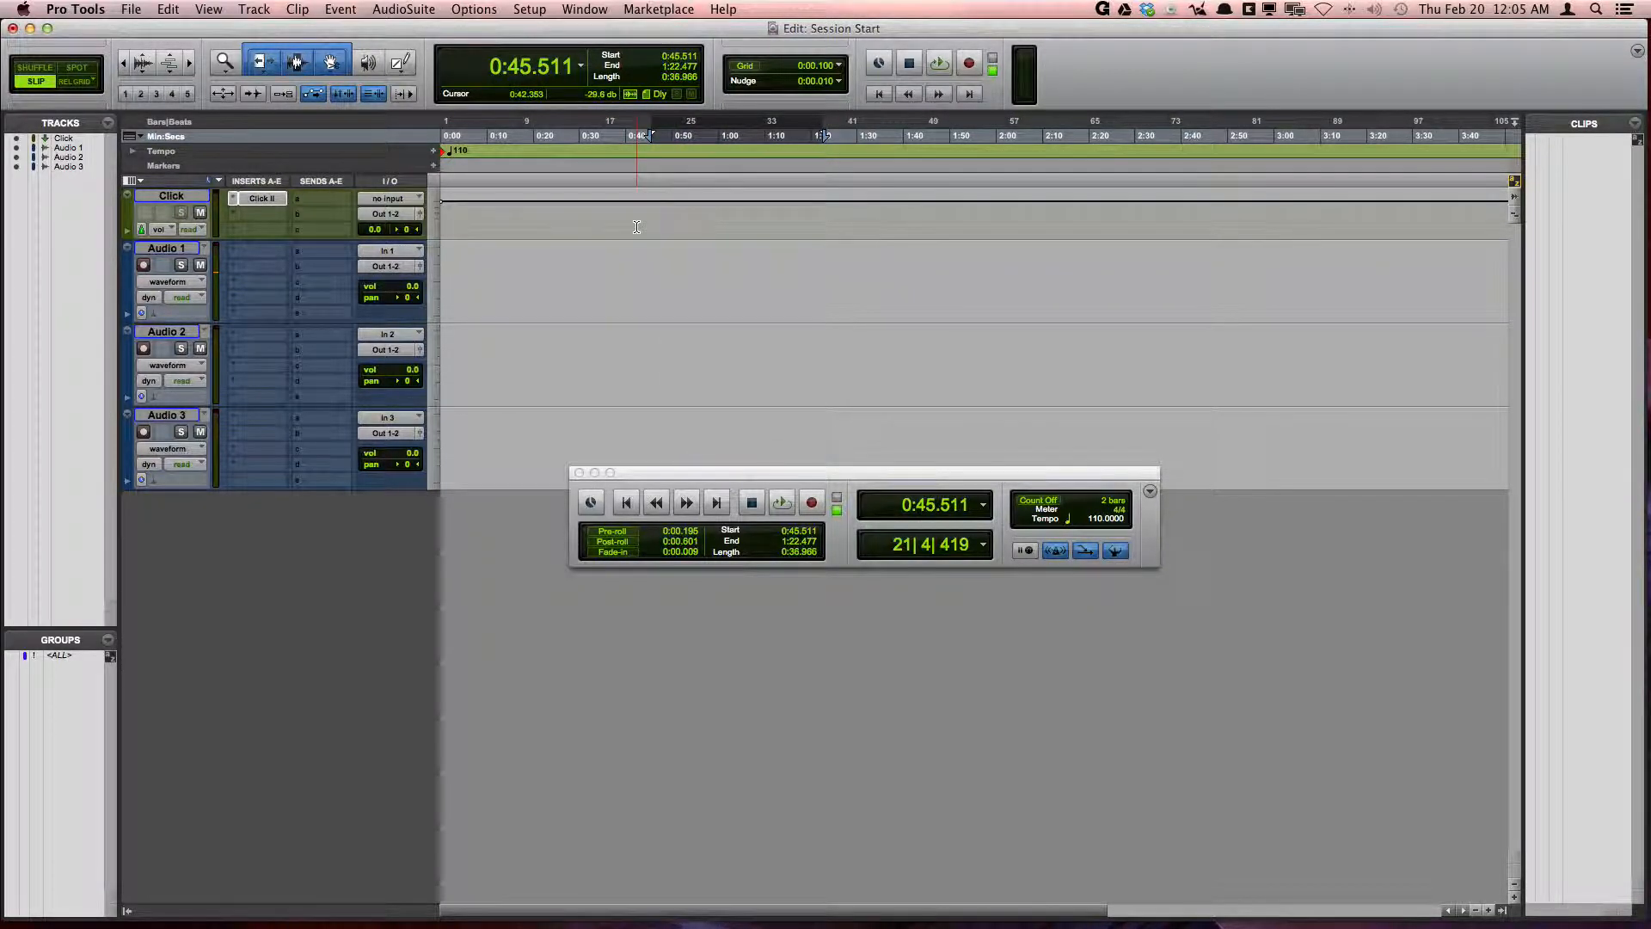
Step: Enable the Meter ruler from the ruler view selector
{"action": "left_click", "coordinate": [636, 236]}
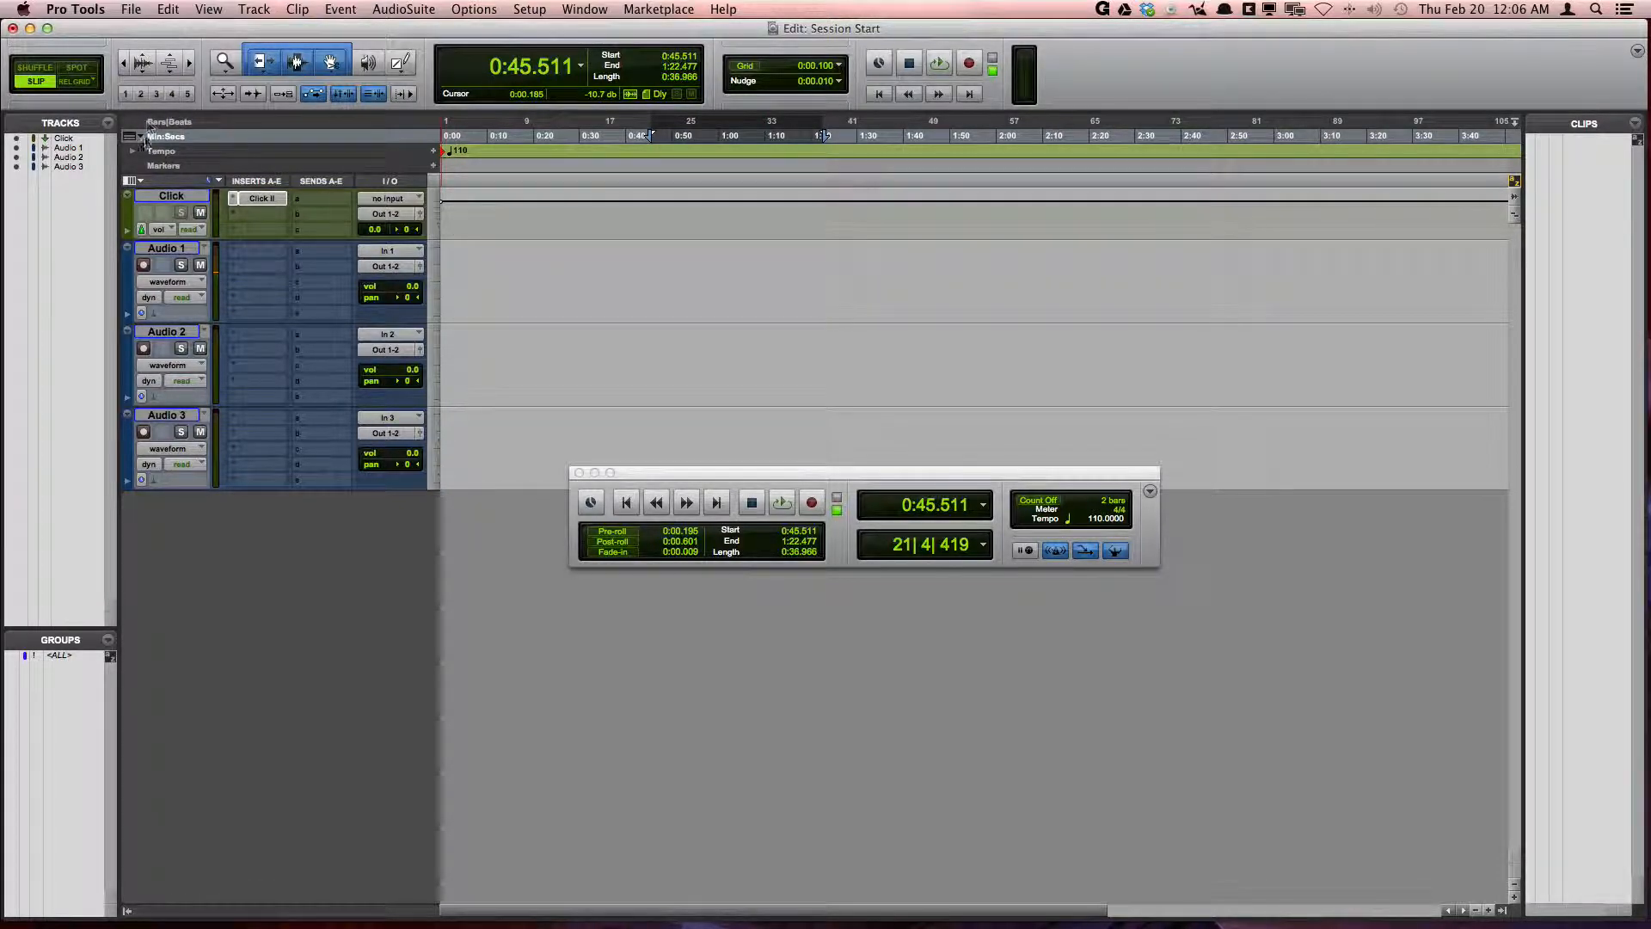
{"action": "left_click", "coordinate": [134, 136]}
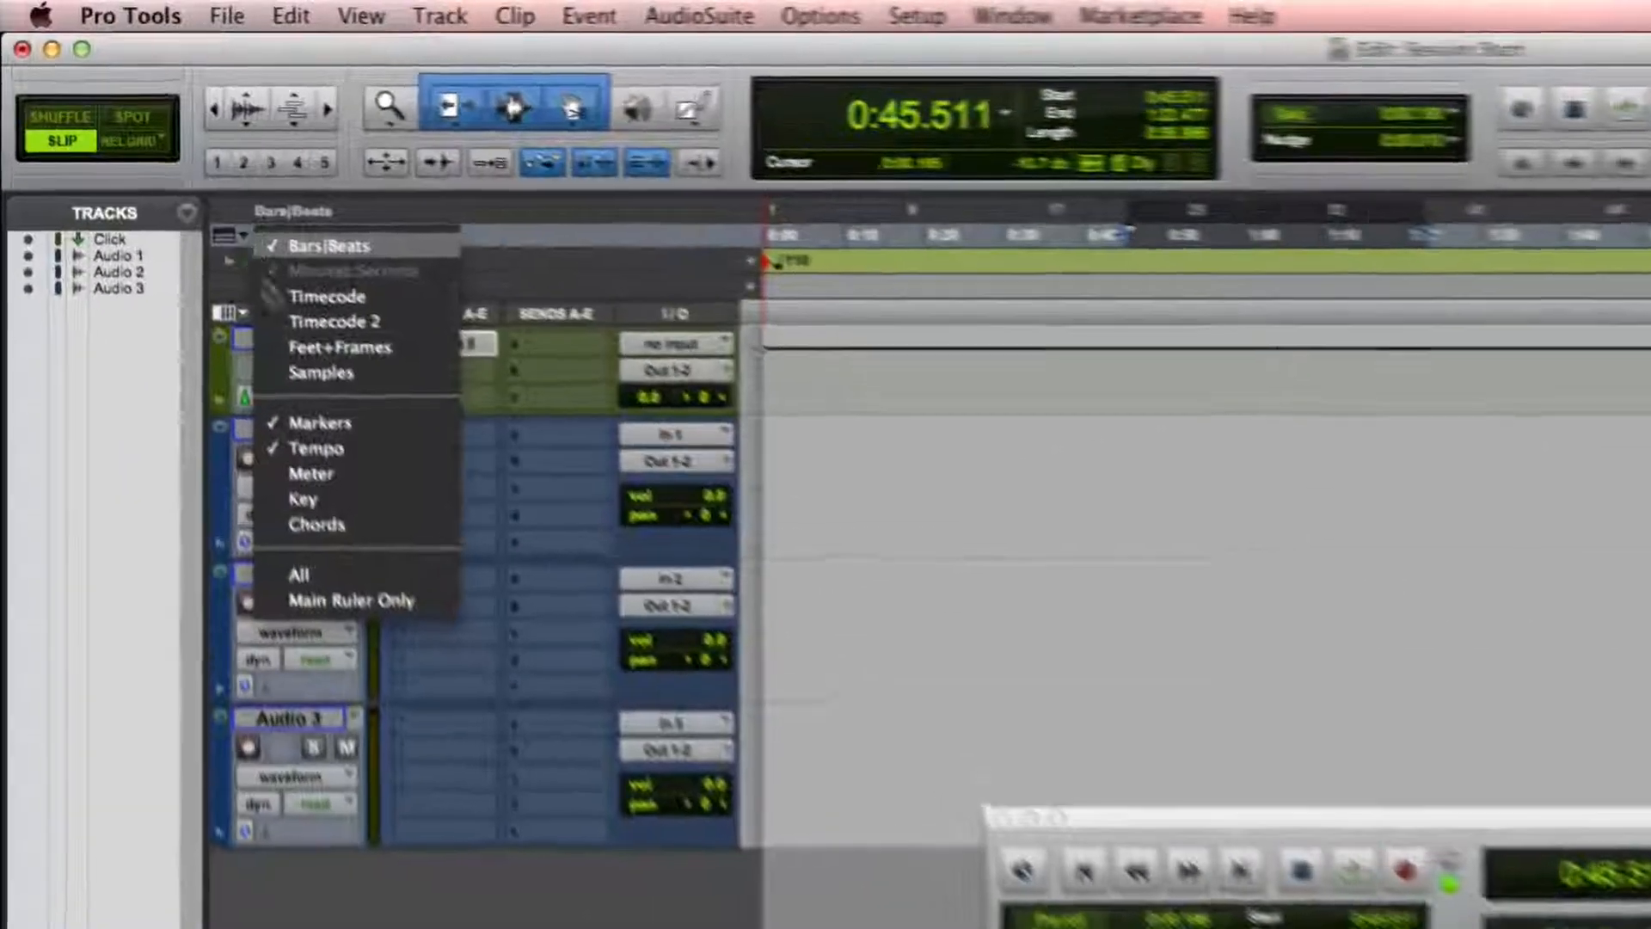
{"action": "left_click", "coordinate": [335, 270]}
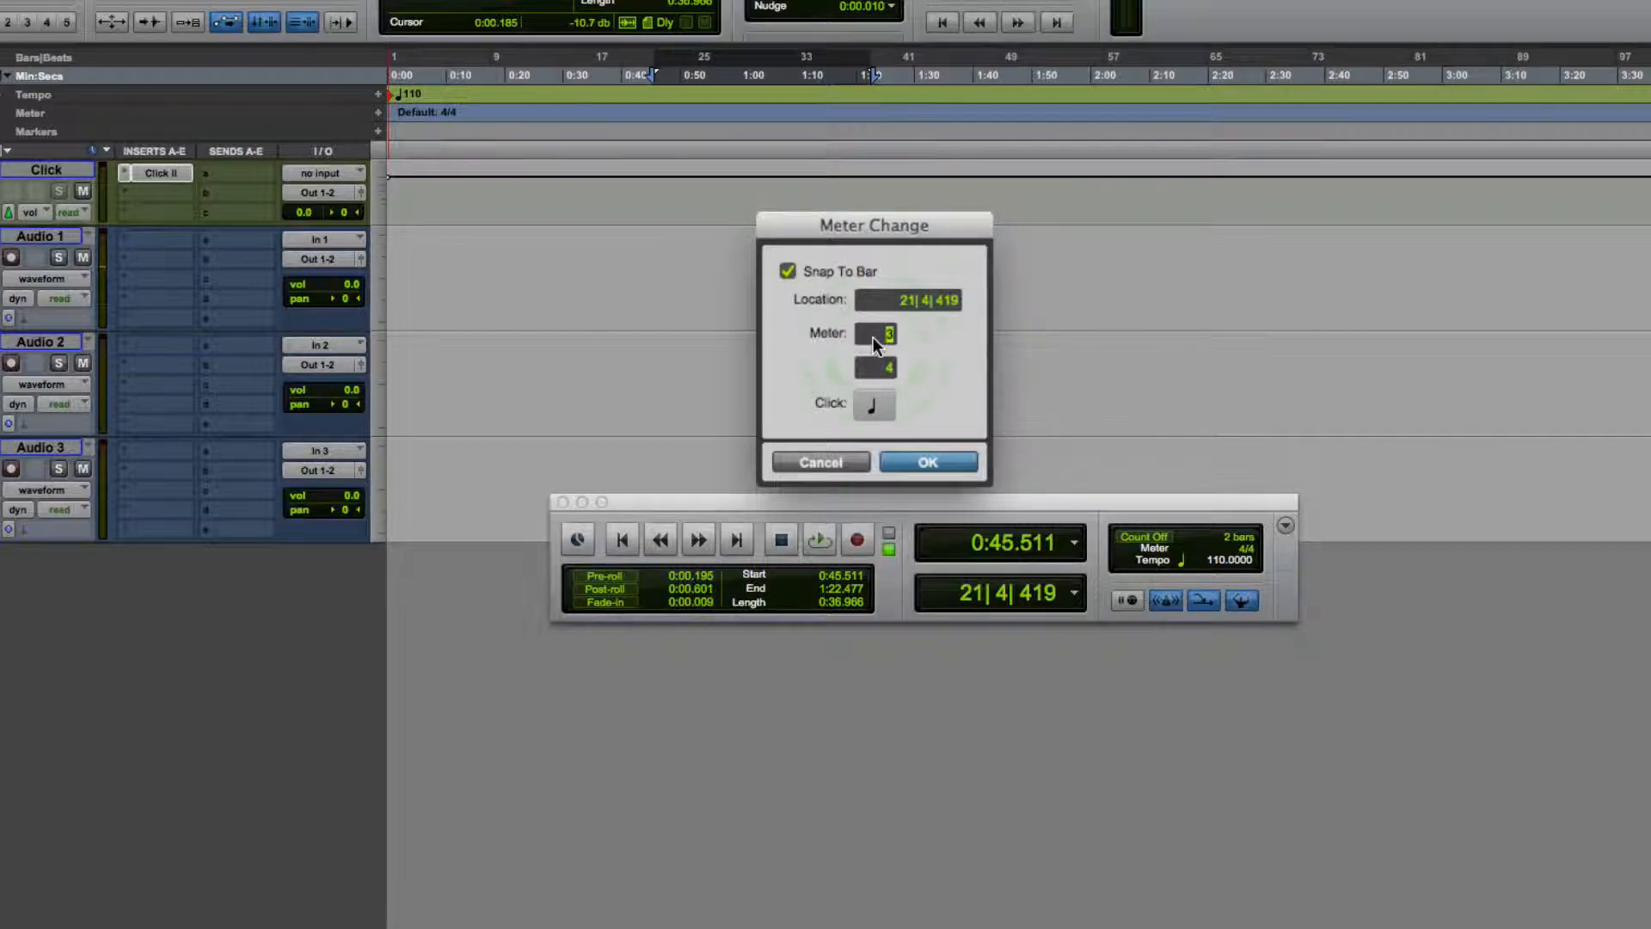
Step: Place the 3/4 meter change at 1|1|000 and bring up the click note value choices
{"action": "left_click", "coordinate": [908, 299]}
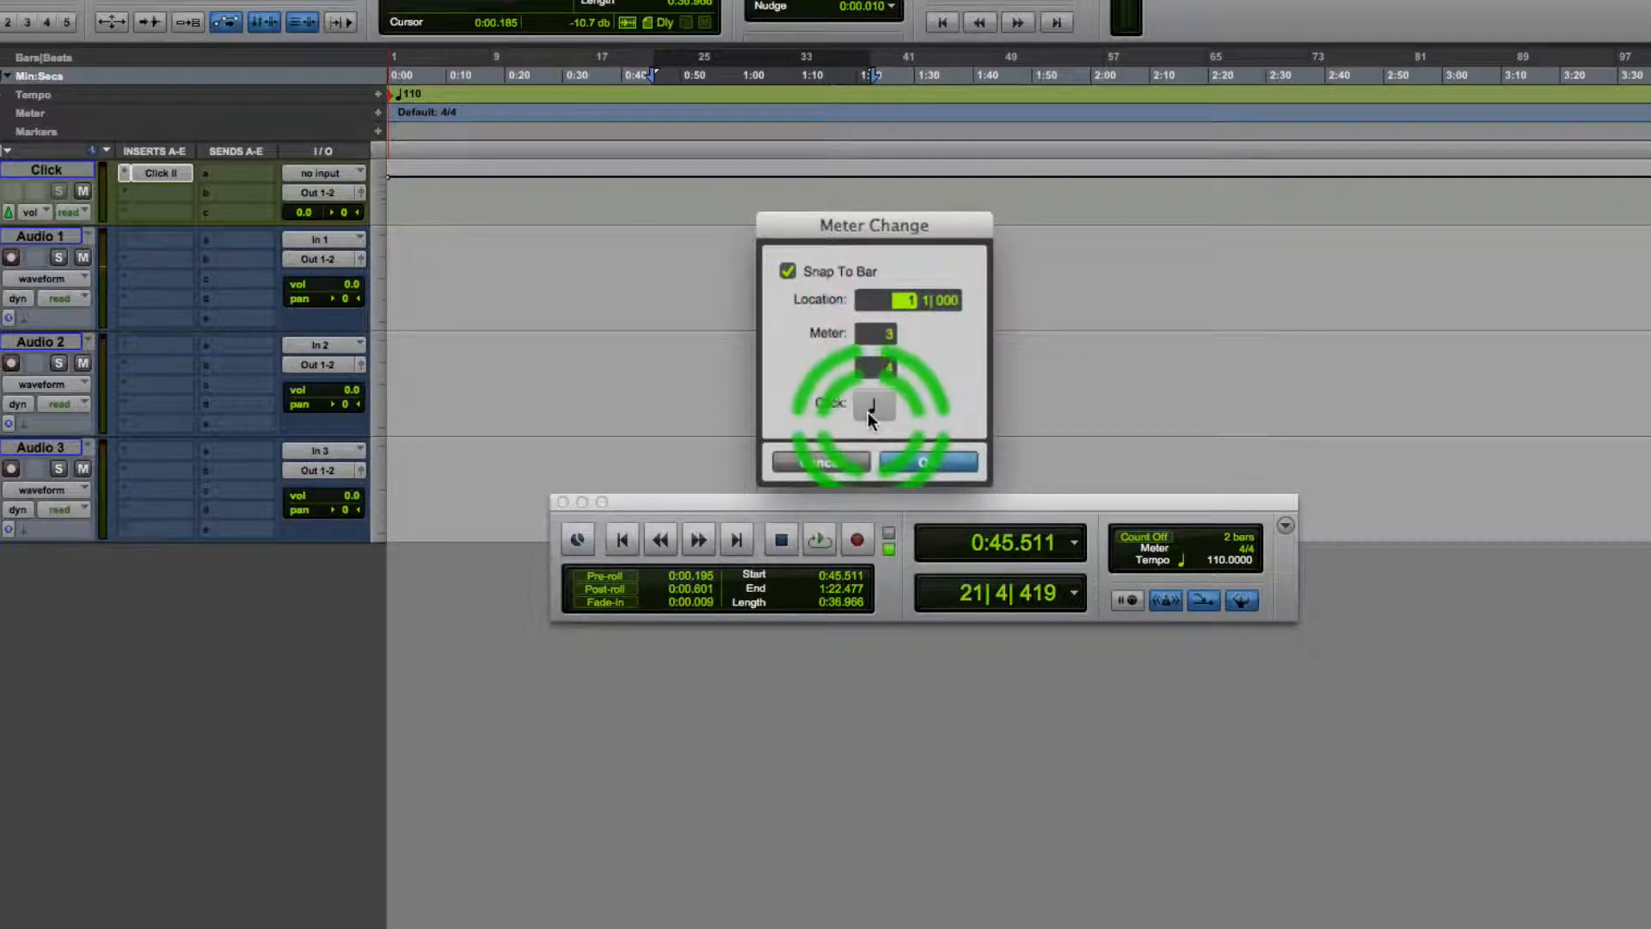
{"action": "left_click", "coordinate": [874, 400]}
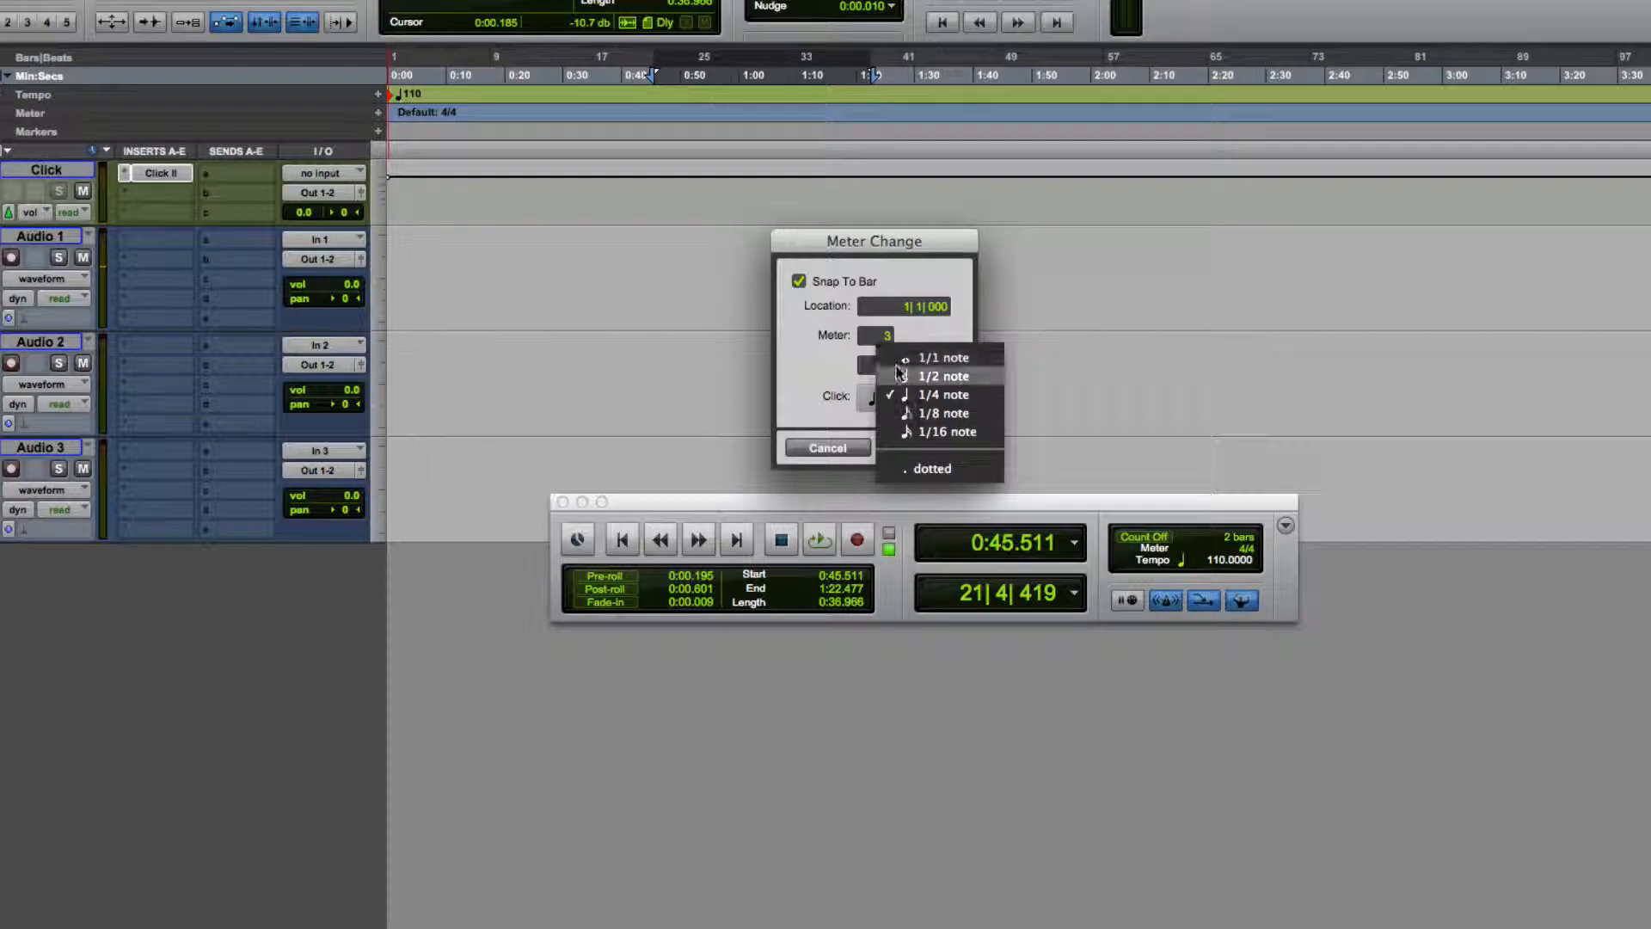
{"action": "mouse_move", "coordinate": [944, 413]}
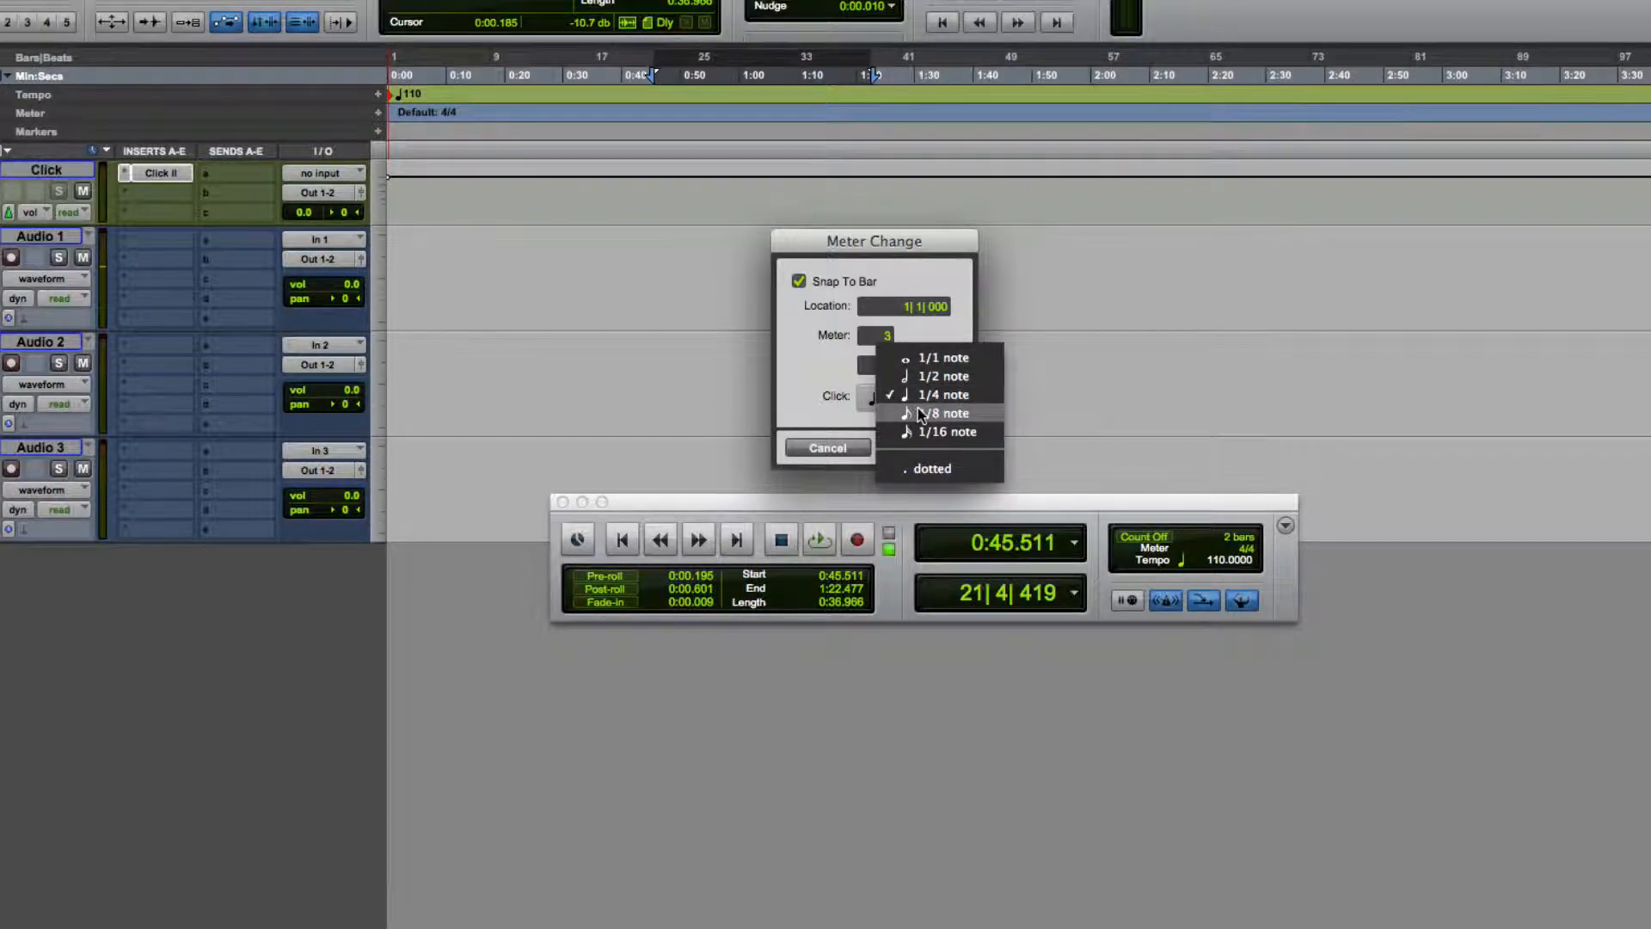